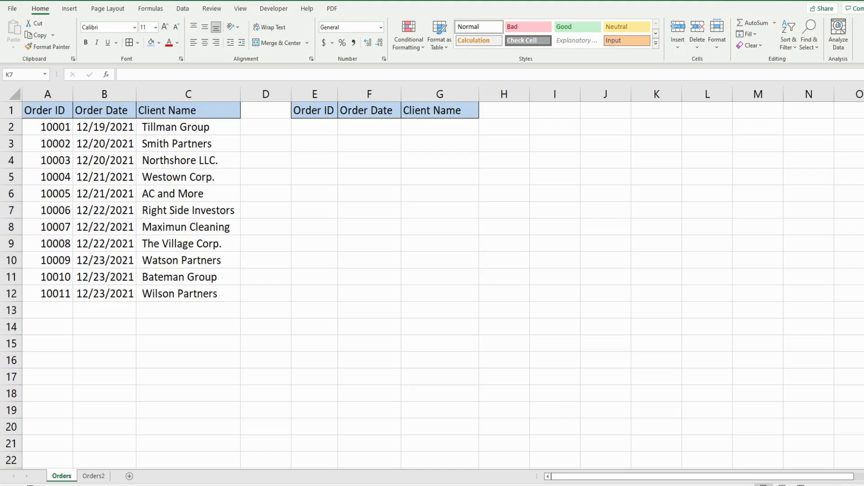
{"action": "mouse_move", "coordinate": [53, 314]}
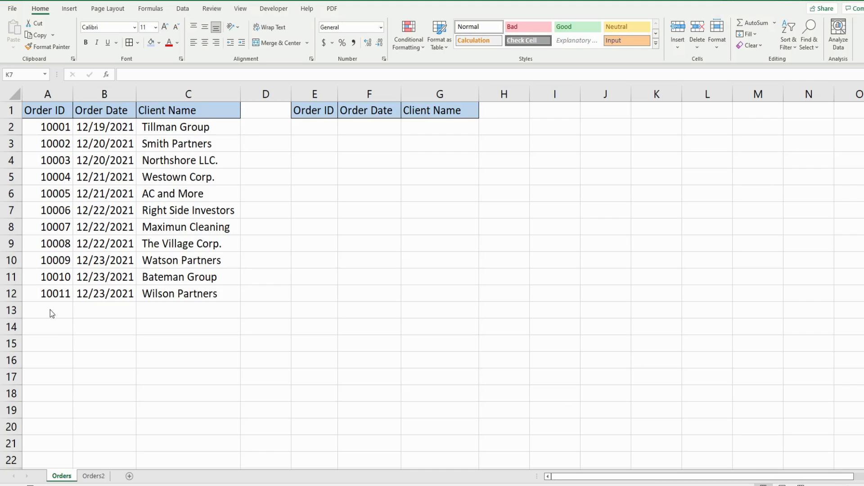
{"action": "mouse_move", "coordinate": [171, 316]}
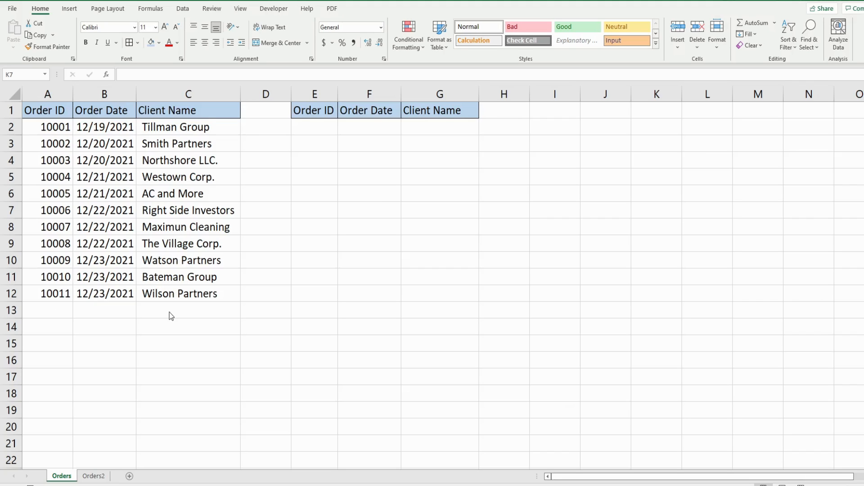
Insert a new module into the project and name it Orders
{"action": "left_click", "coordinate": [656, 210]}
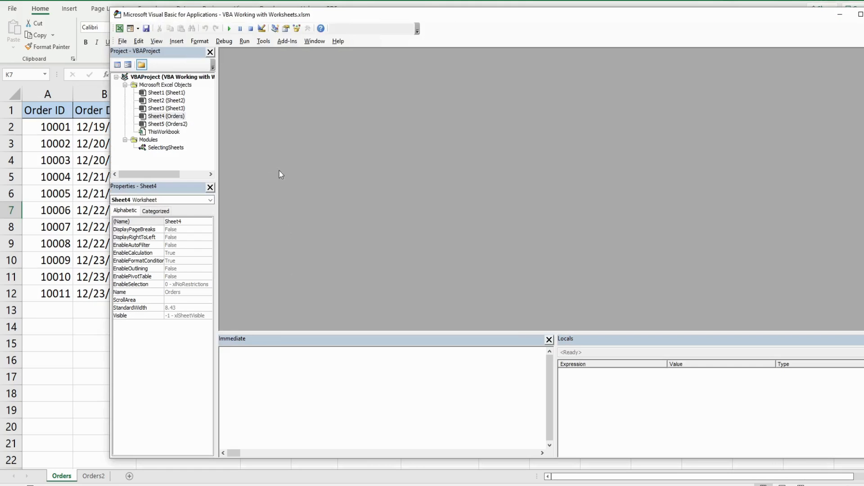
{"action": "mouse_move", "coordinate": [161, 147]}
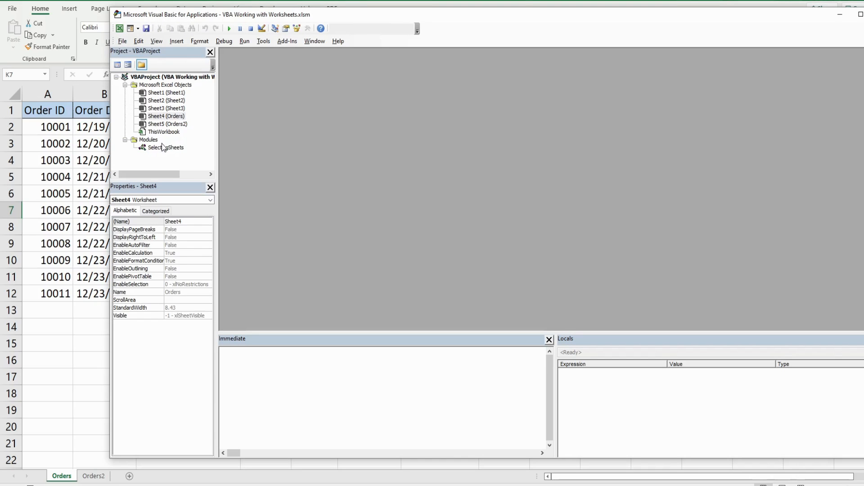
{"action": "right_click", "coordinate": [166, 147]}
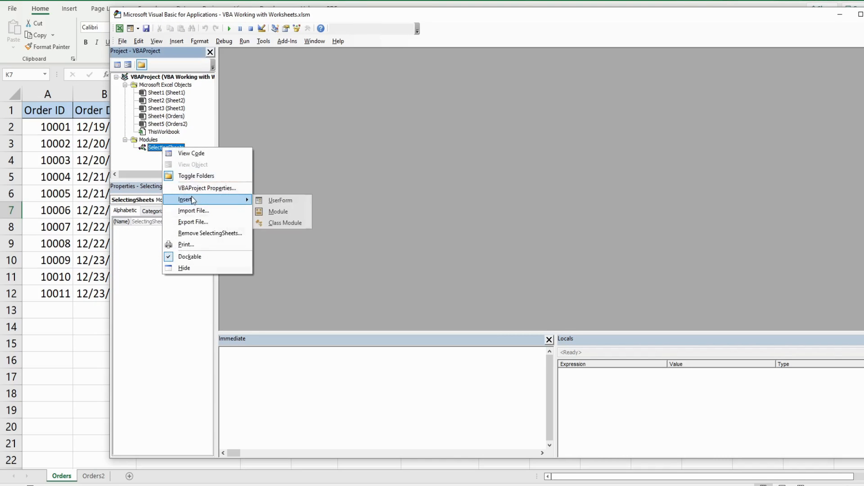
{"action": "left_click", "coordinate": [279, 212]}
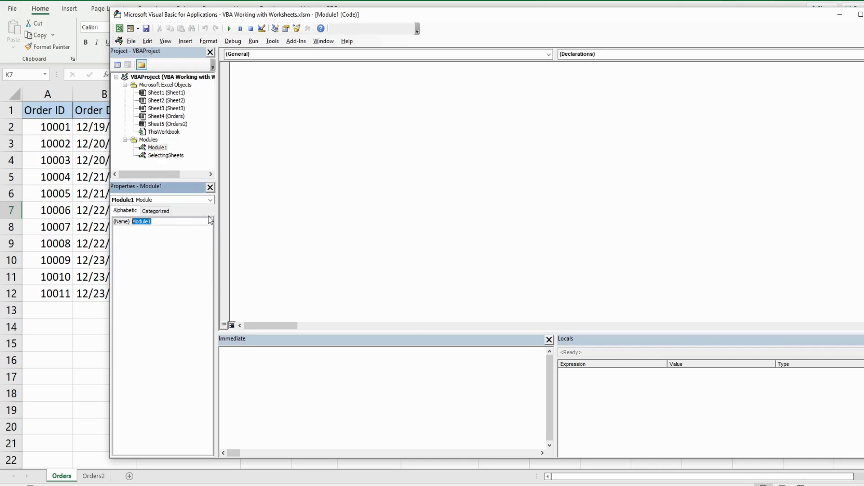
{"action": "type", "text": "Orders"}
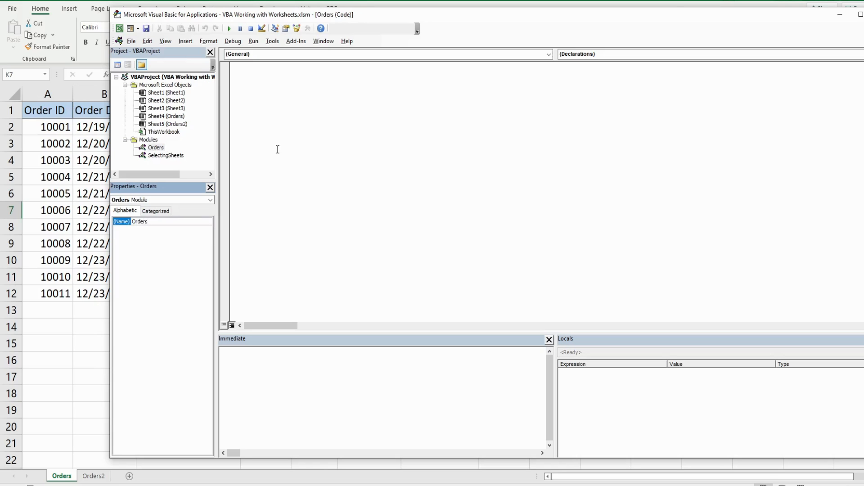
Write Sub ReadAndWriteData() with its End Sub in the Orders module
{"action": "left_click", "coordinate": [291, 119]}
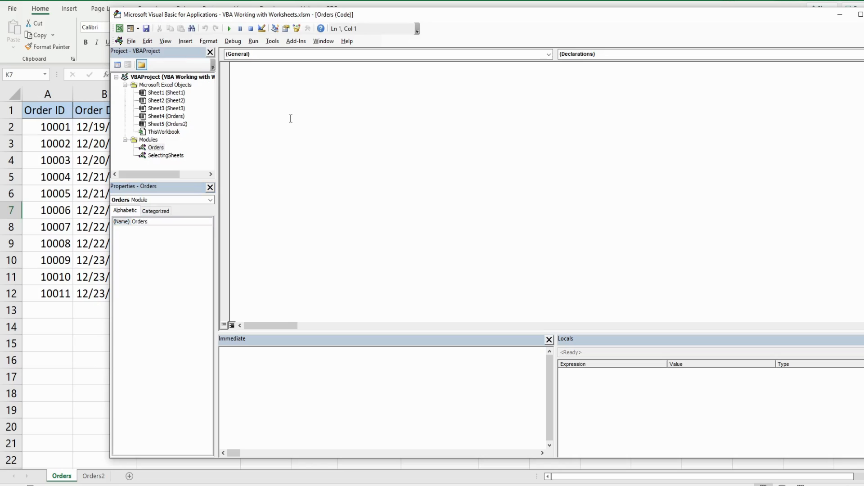
{"action": "type", "text": "Sub Re"}
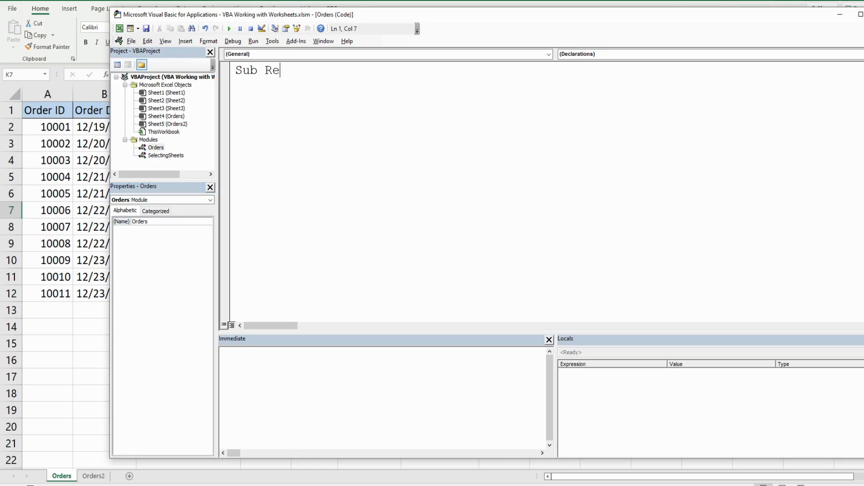
{"action": "type", "text": "adAndWriteData("}
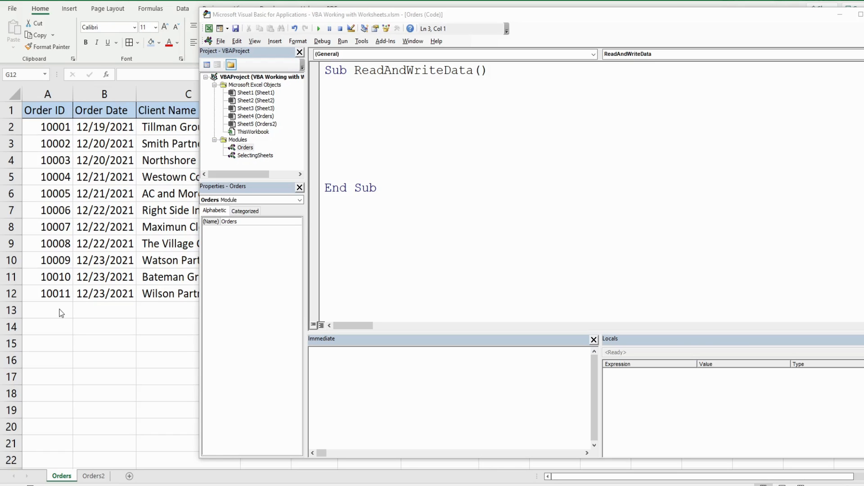
Add the line Range("A13").Value = 10012 to the procedure body
{"action": "left_click", "coordinate": [397, 113]}
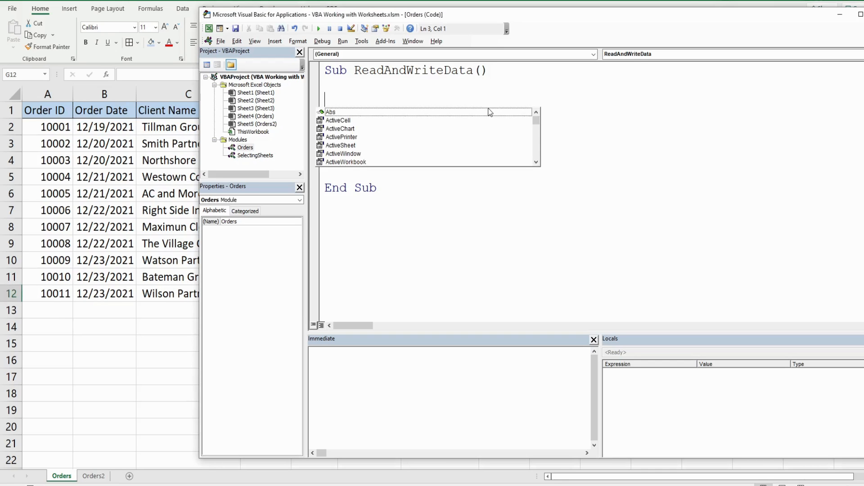
{"action": "type", "text": "Range"}
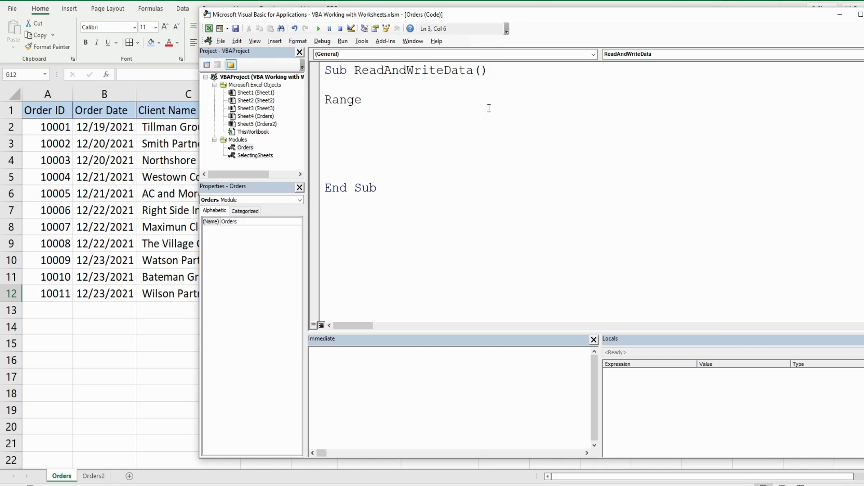
{"action": "type", "text": "("}
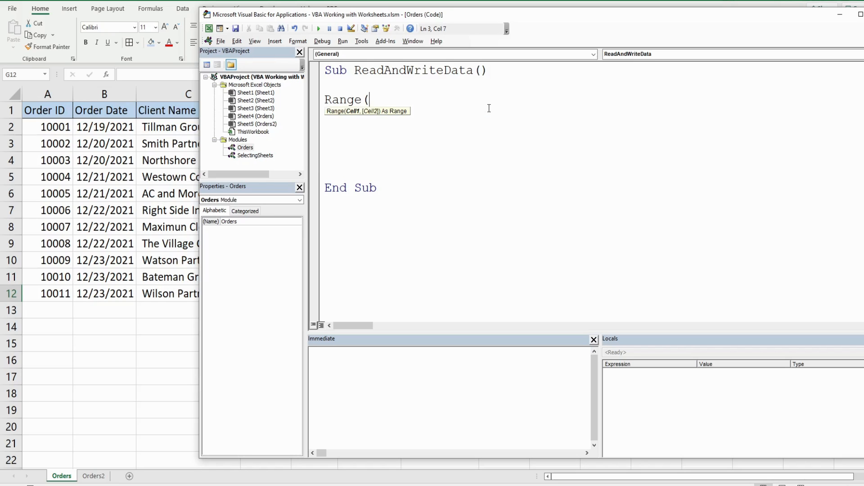
{"action": "type", "text": "\"A"}
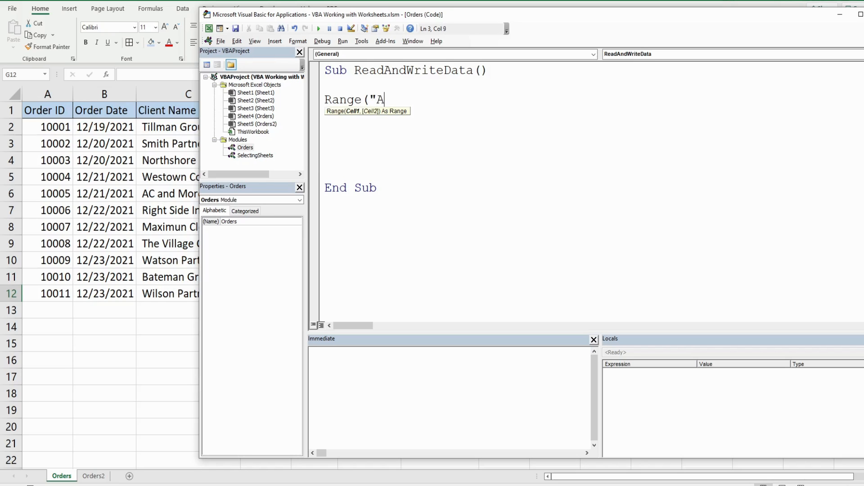
{"action": "type", "text": "13"}
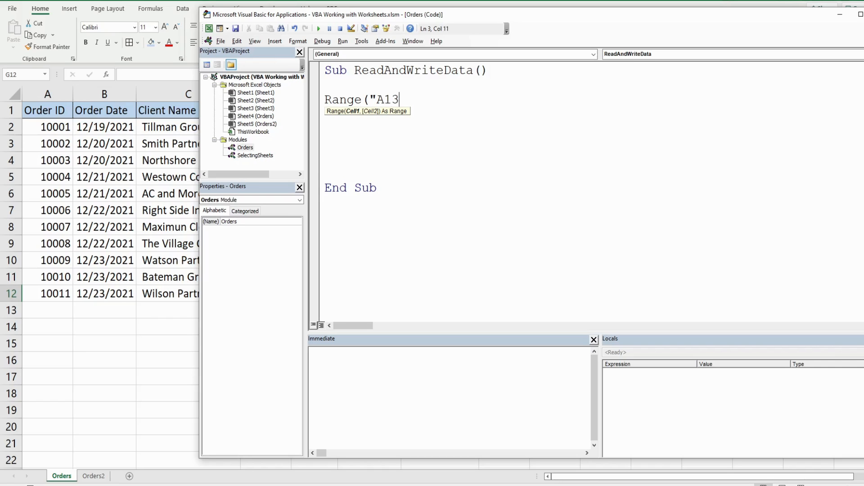
{"action": "type", "text": "\")"}
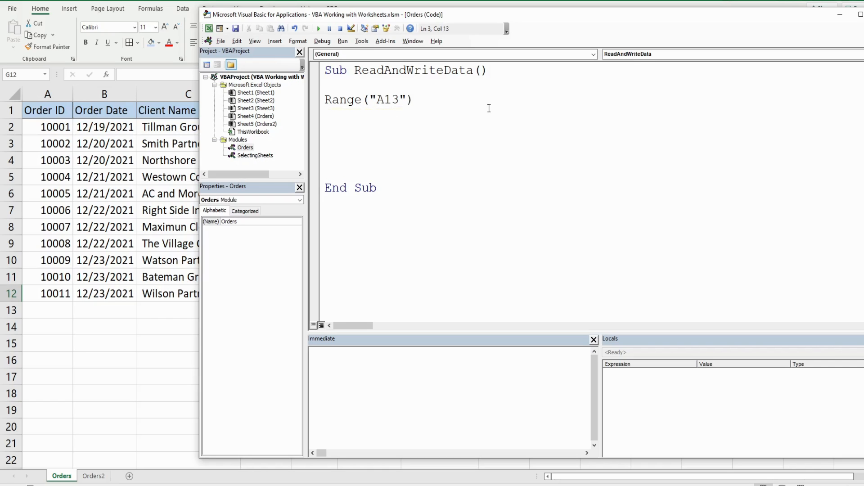
{"action": "type", "text": ".Value"}
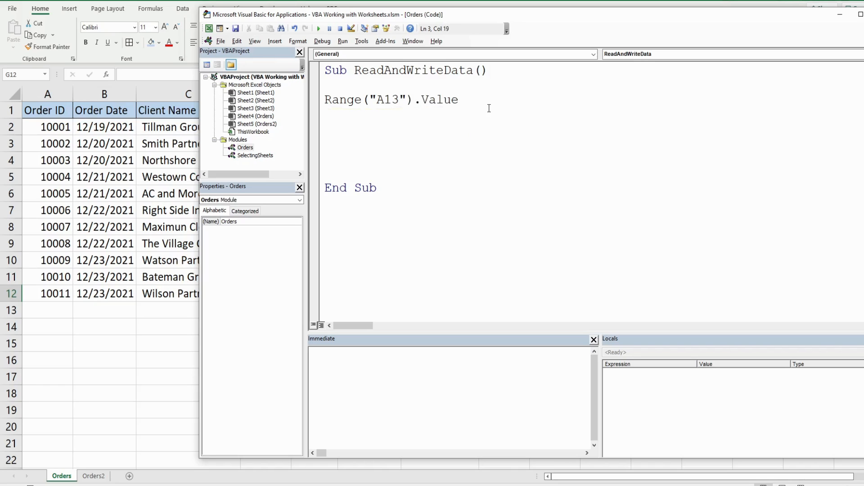
{"action": "type", "text": "="}
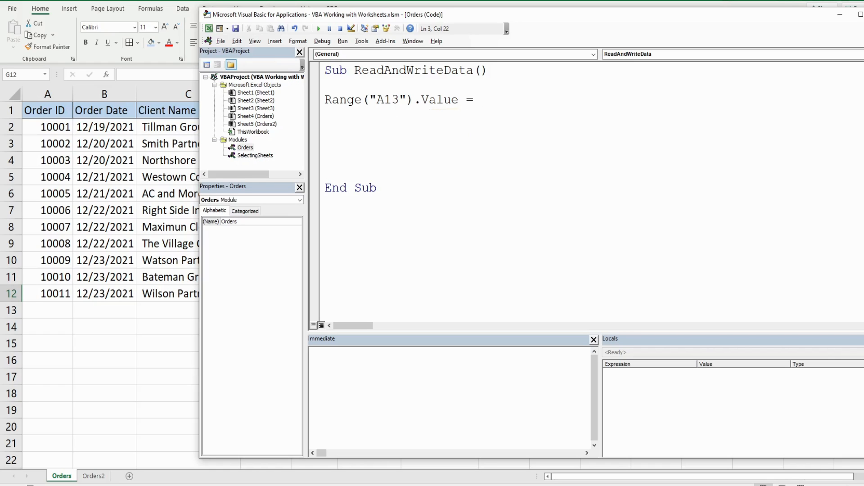
{"action": "type", "text": "1"}
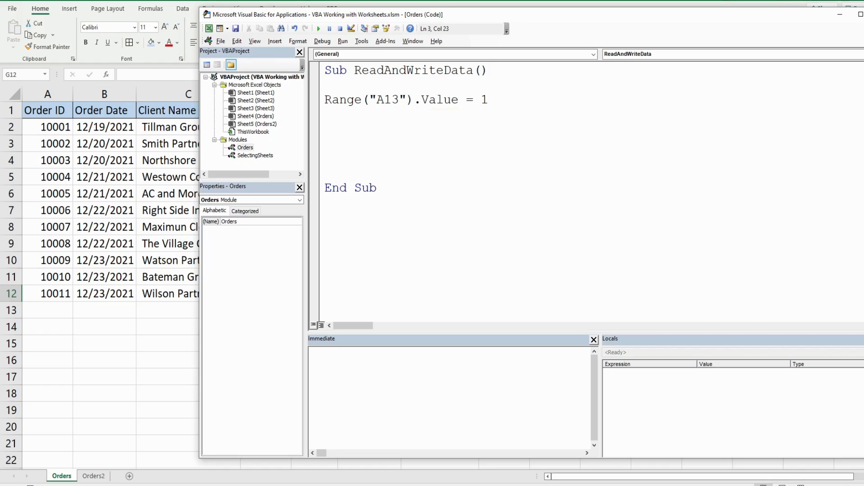
{"action": "type", "text": "0012"}
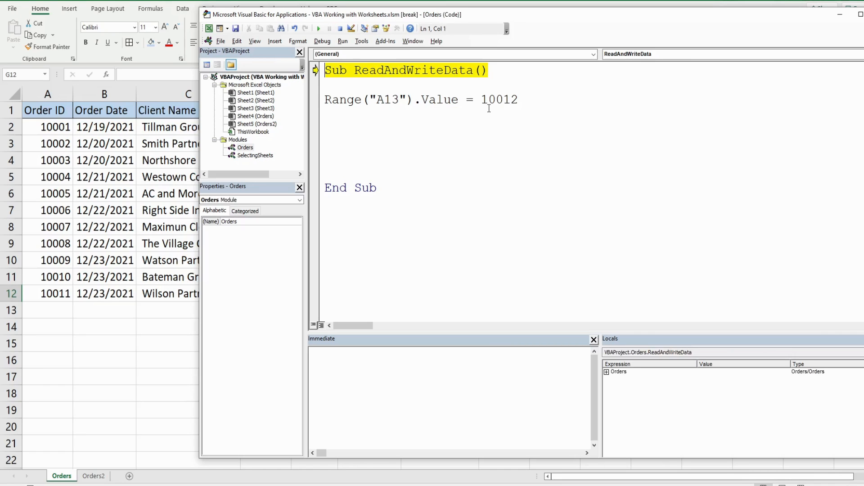
Step through the macro with F8 so A13 receives 10012
{"action": "key", "text": "F8"}
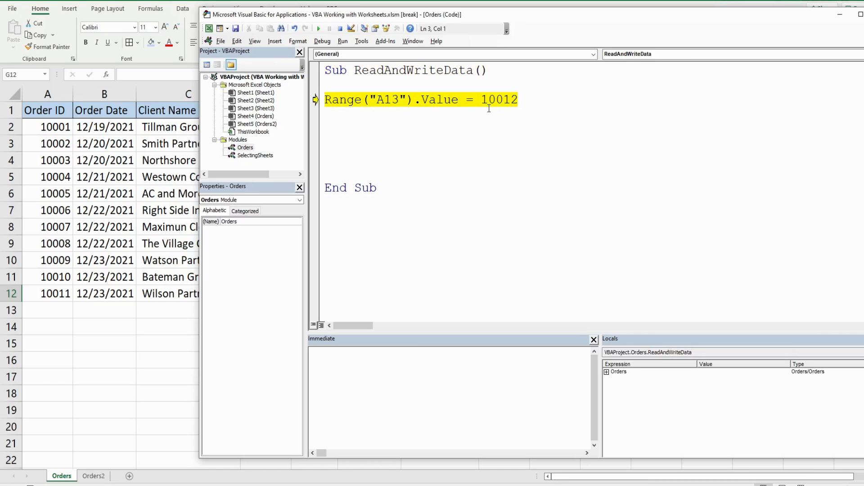
{"action": "key", "text": "F8"}
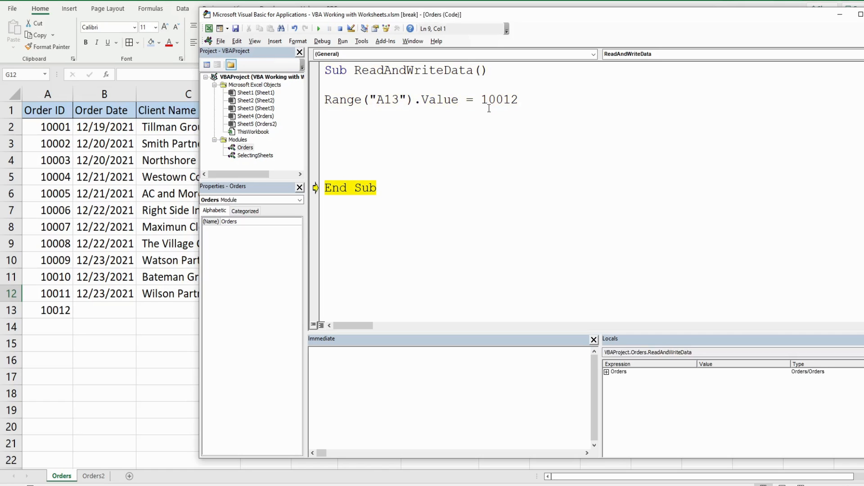
{"action": "left_click", "coordinate": [330, 28]}
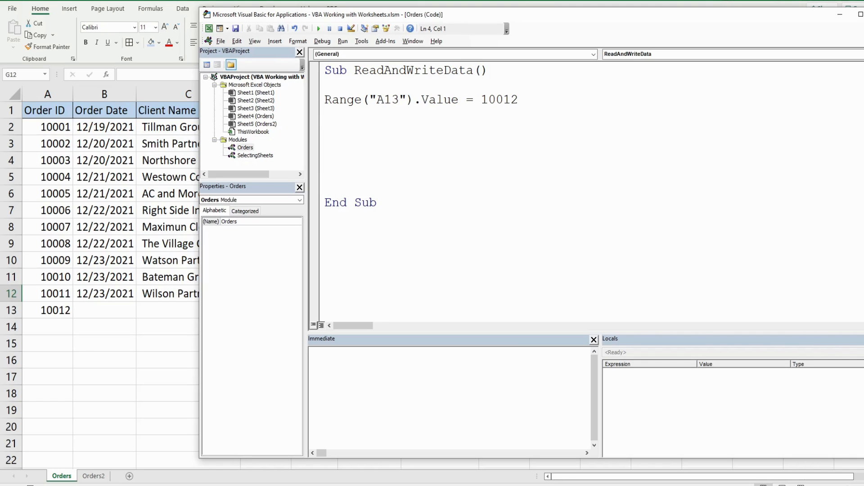
Add the line Cells(13, 2) = #12/23/2021# below the Range statement
{"action": "type", "text": "Cells"}
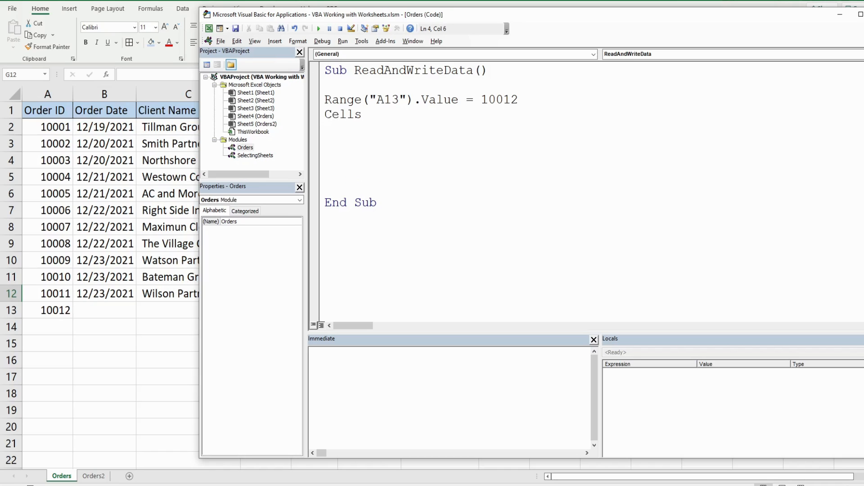
{"action": "type", "text": "("}
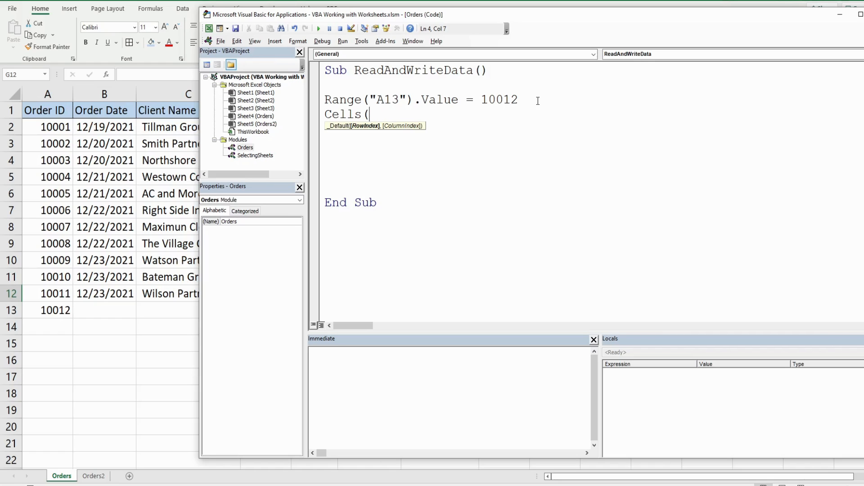
{"action": "type", "text": "13"}
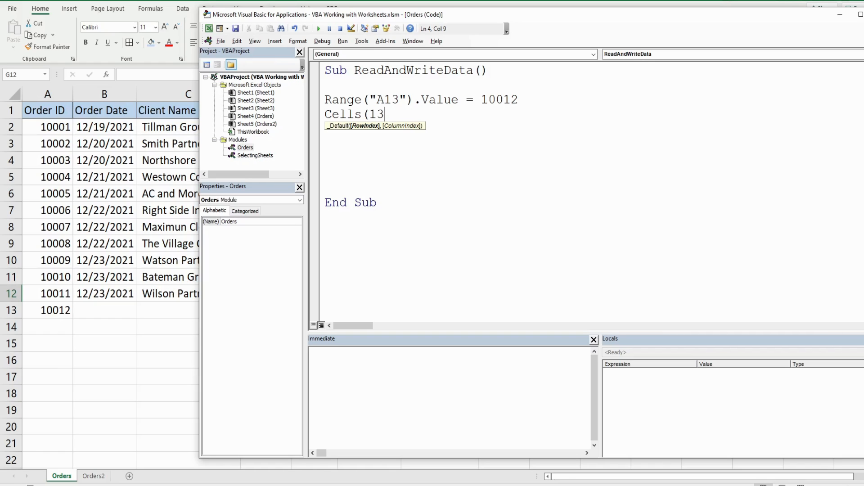
{"action": "type", "text": ","}
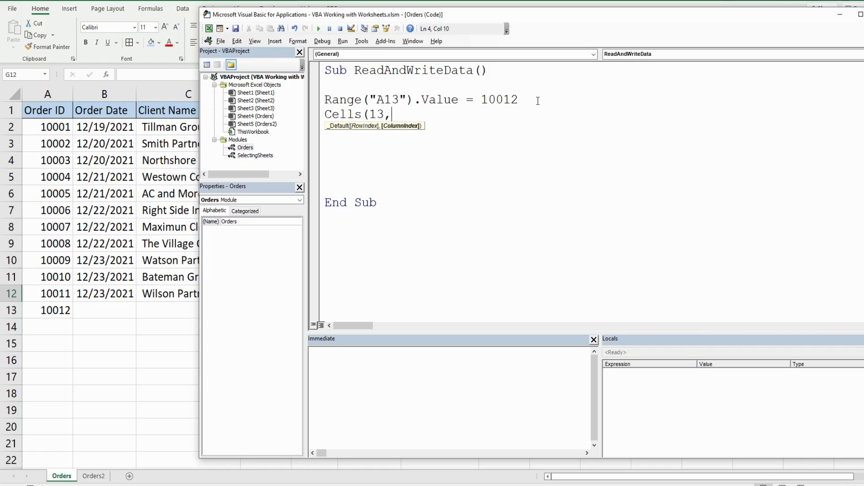
{"action": "type", "text": "2) ="}
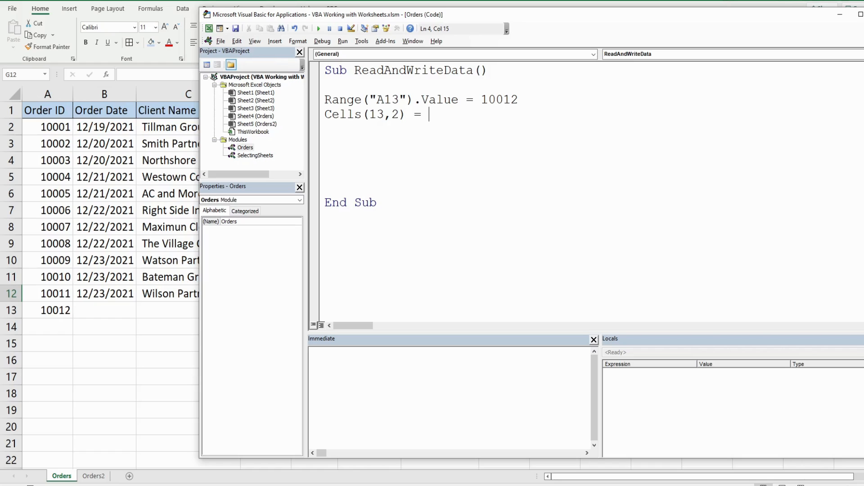
{"action": "type", "text": "##"}
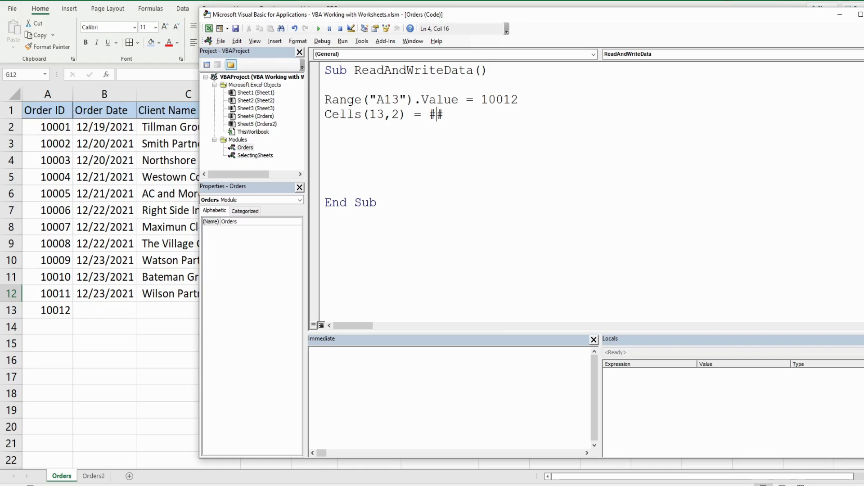
{"action": "type", "text": "1"}
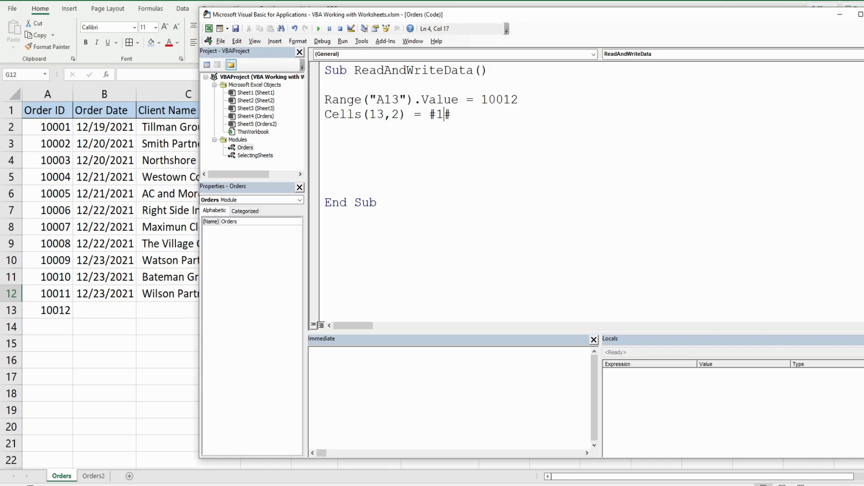
{"action": "type", "text": "12/23/2021"}
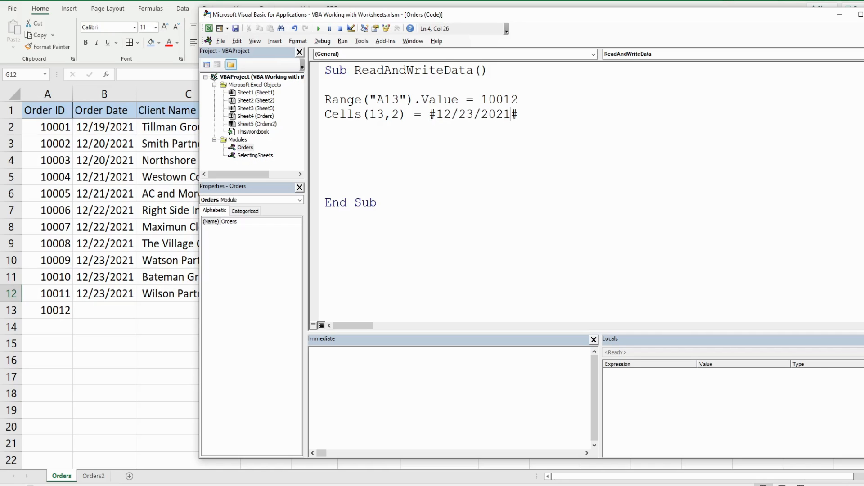
Run and step the macro so B13 shows 12/23/2021
{"action": "key", "text": "F8"}
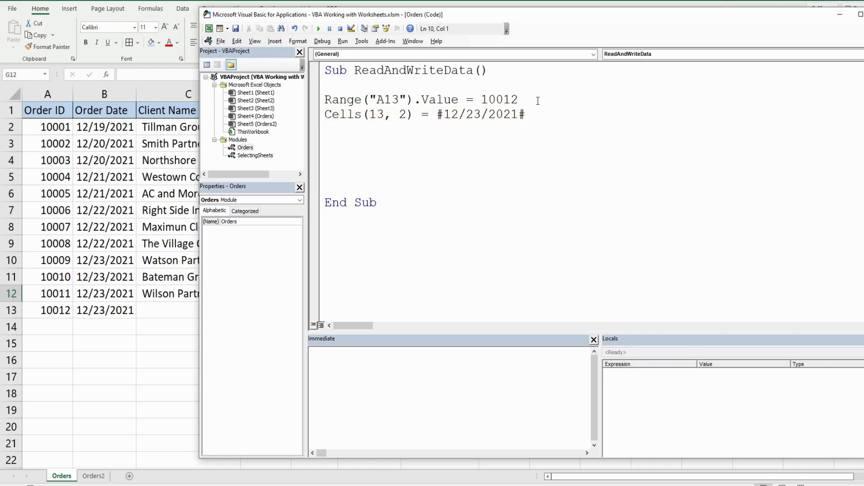
{"action": "key", "text": "F8"}
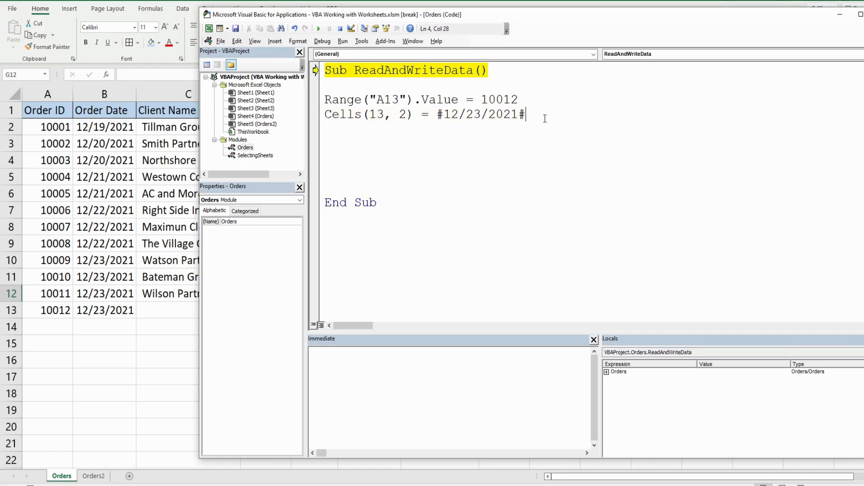
Add [C13] = "Max Builders" and step the macro so C13 is filled
{"action": "key", "text": "Return"}
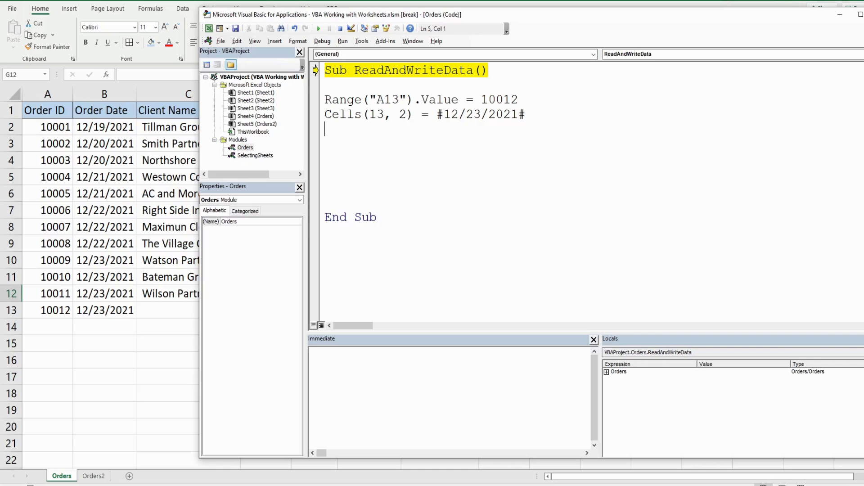
{"action": "mouse_move", "coordinate": [498, 137]}
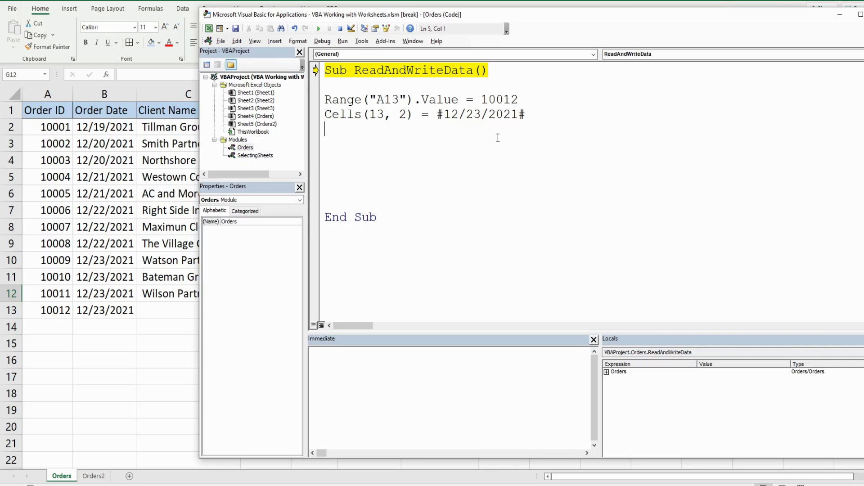
{"action": "type", "text": "[]"}
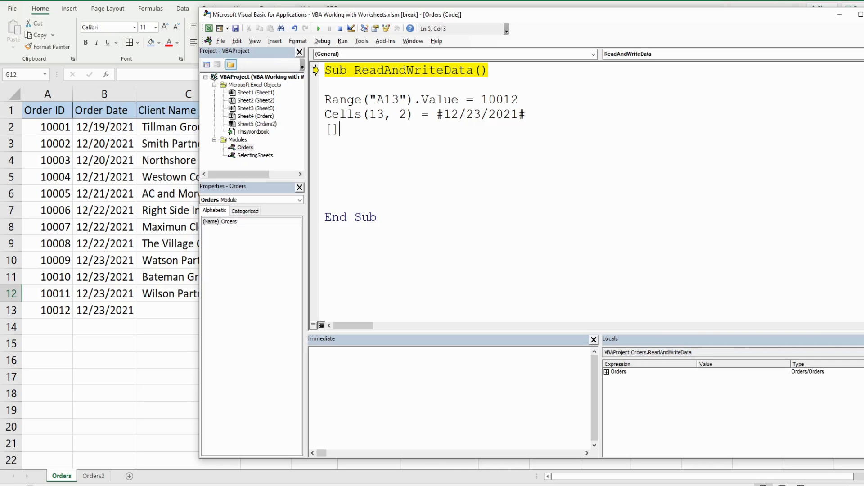
{"action": "type", "text": "C13"}
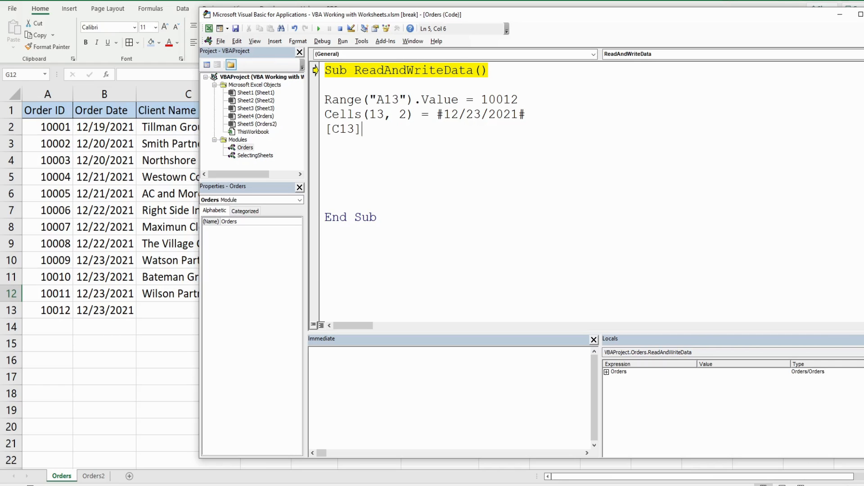
{"action": "type", "text": "."}
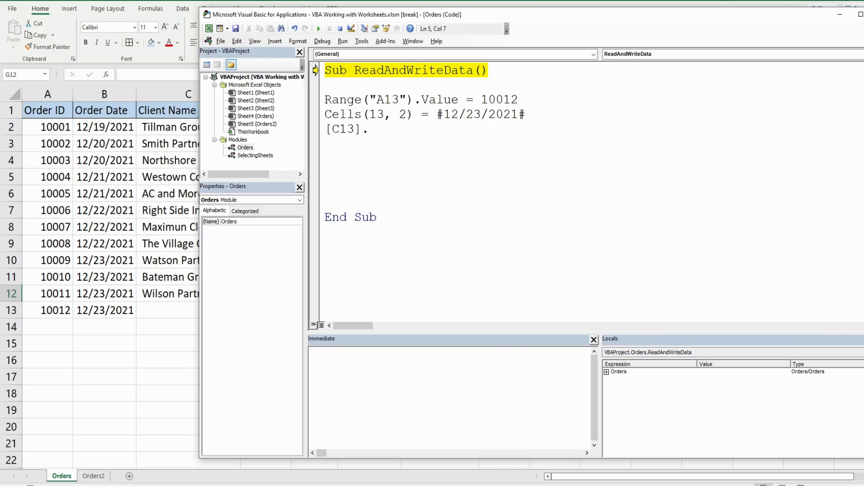
{"action": "type", "text": "="}
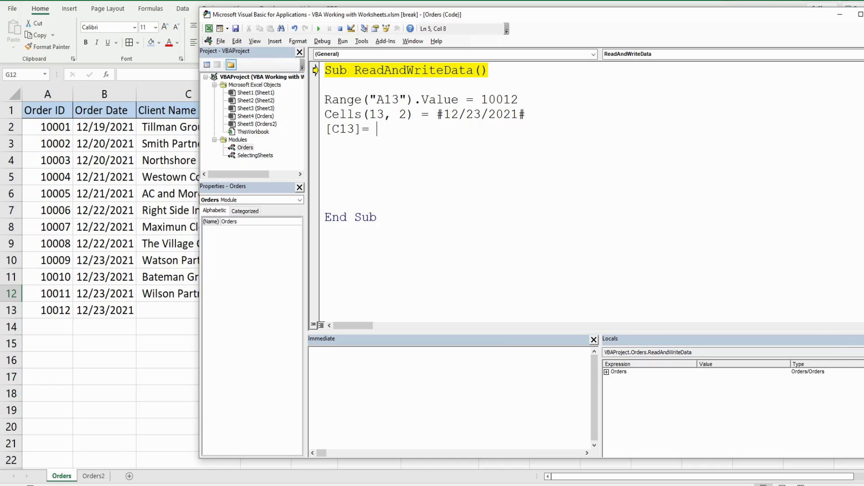
{"action": "type", "text": "\"\""}
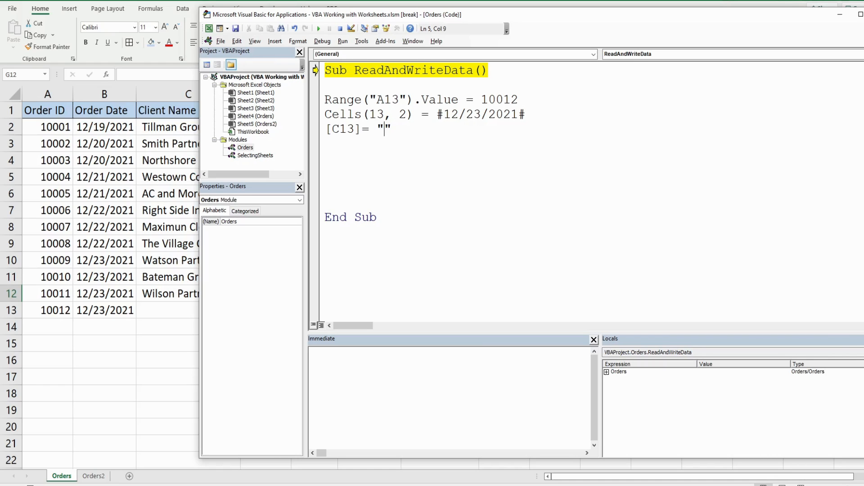
{"action": "type", "text": "Max"}
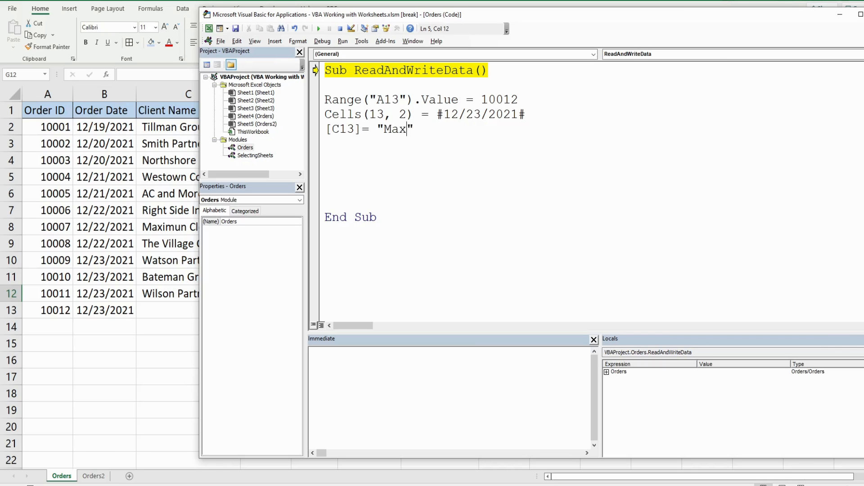
{"action": "type", "text": "Builders"}
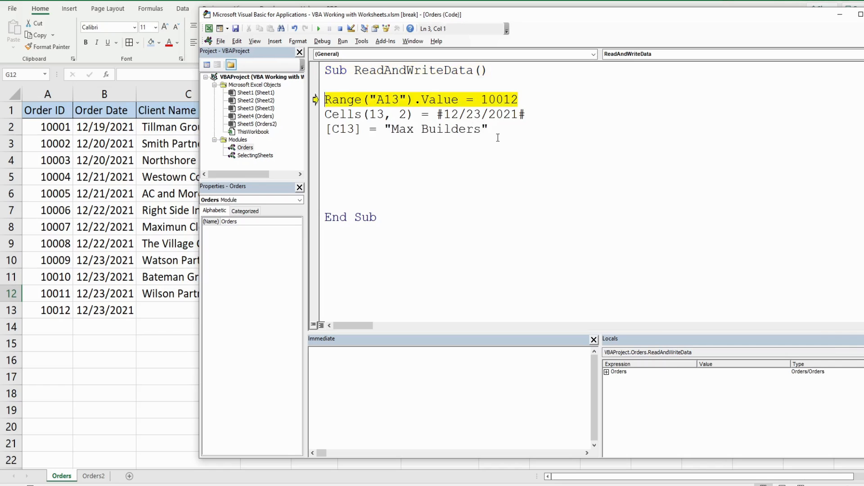
{"action": "key", "text": "F8"}
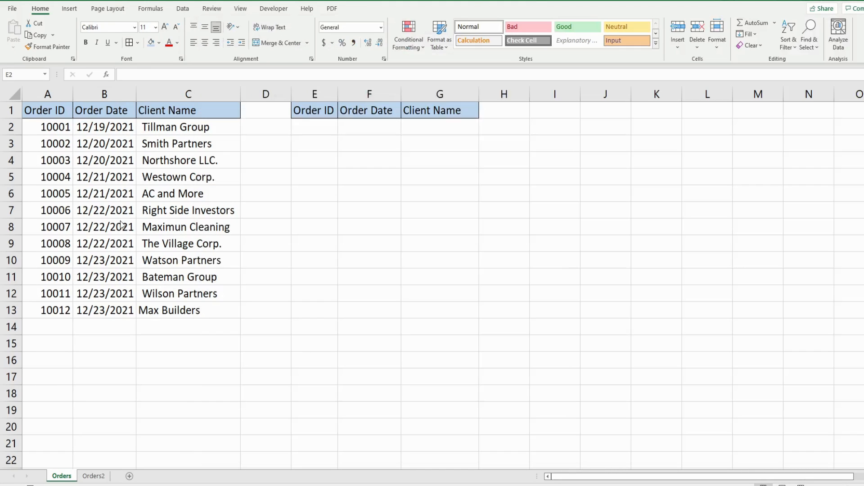
Select cell E2 on the Orders sheet to begin the order entry
{"action": "left_click", "coordinate": [315, 127]}
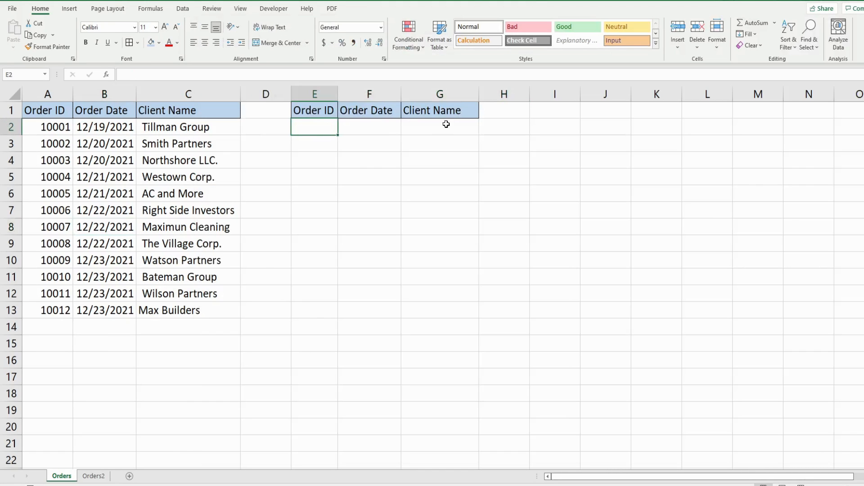
Enter 10013, 12/24/2021 and Jackson Group into E2:G2
{"action": "type", "text": "1"}
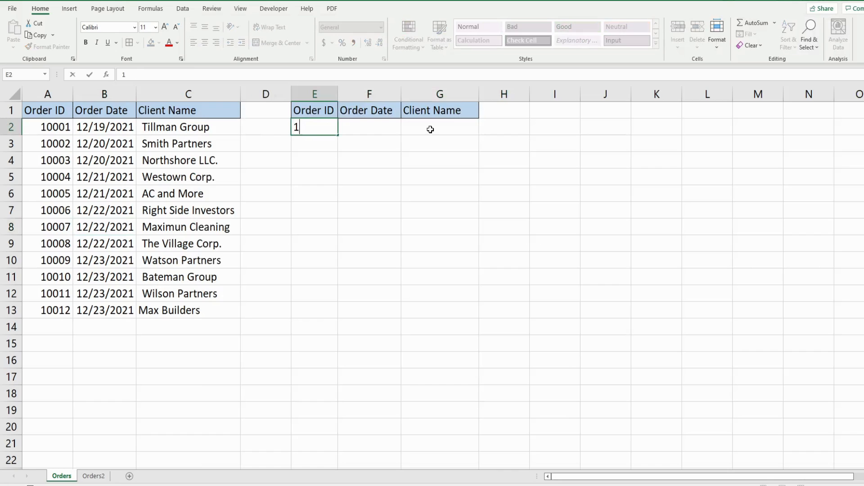
{"action": "type", "text": "0013"}
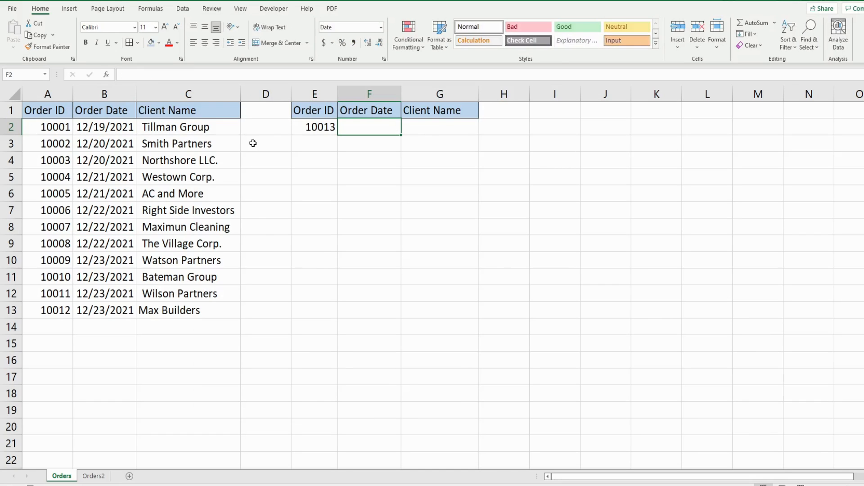
{"action": "mouse_move", "coordinate": [445, 137]}
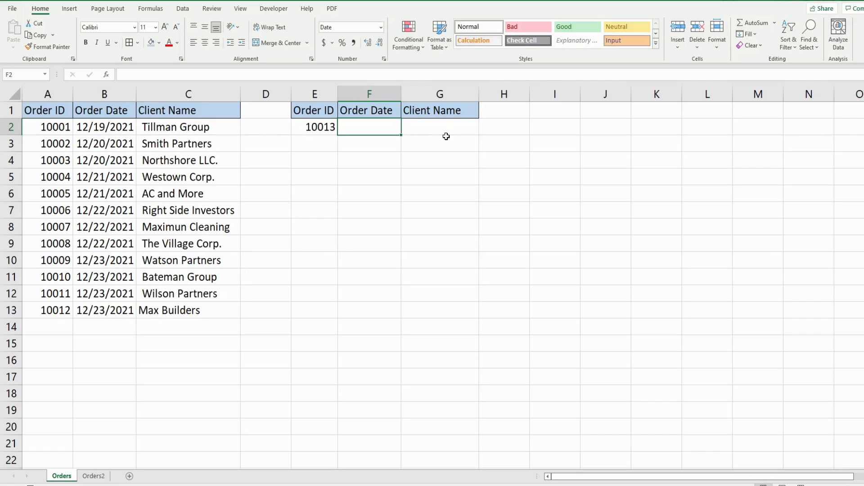
{"action": "type", "text": "12/24/2021"}
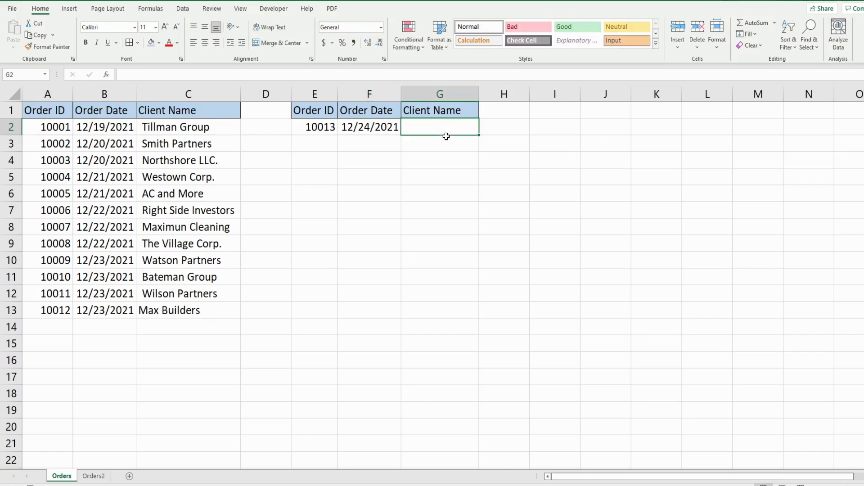
{"action": "type", "text": "Jack"}
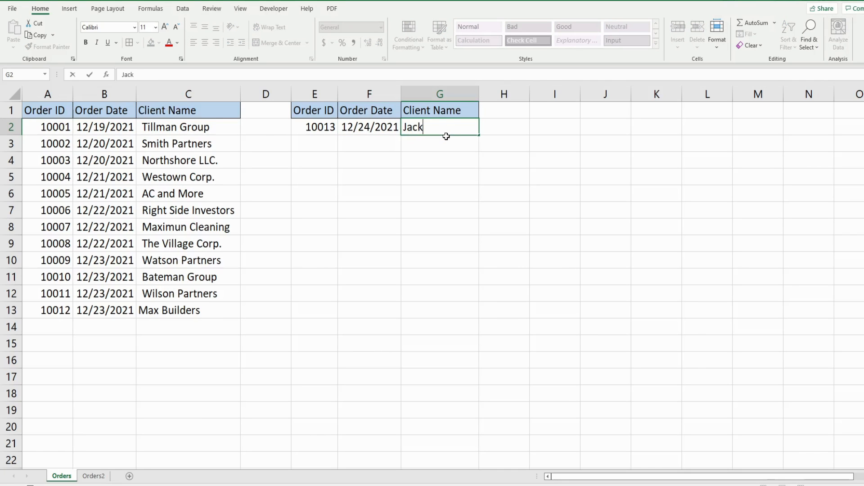
{"action": "type", "text": "son Group"}
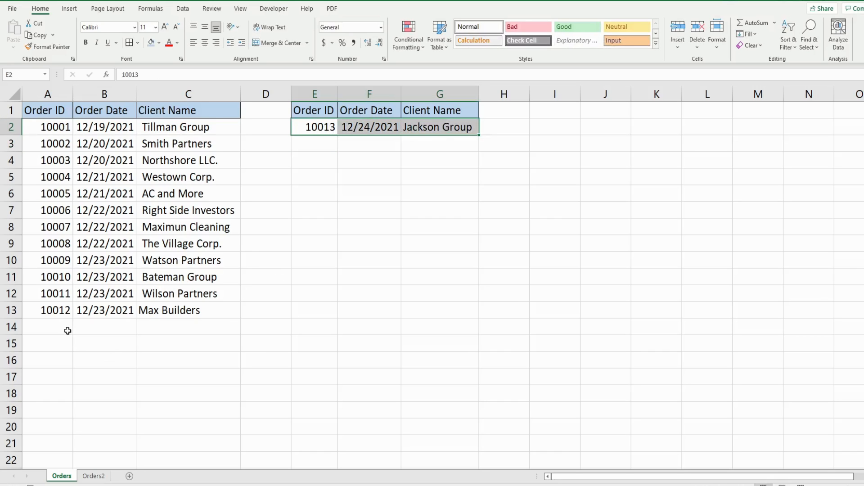
{"action": "left_click", "coordinate": [48, 326]}
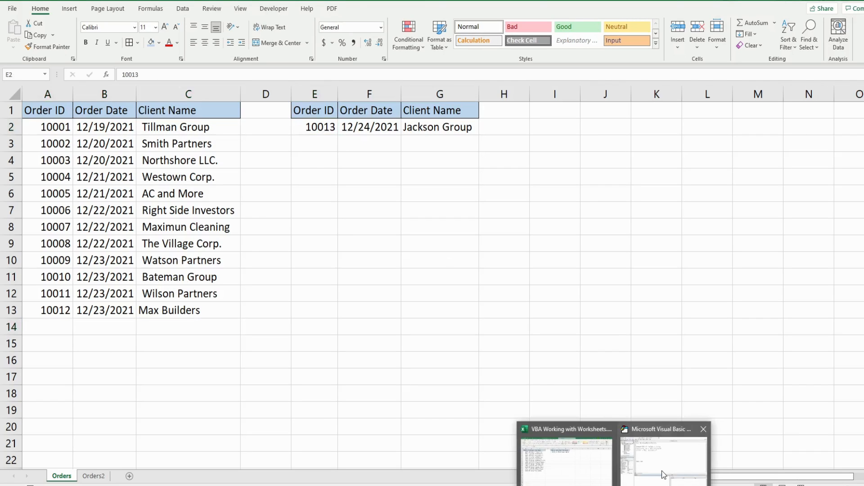
Replace the three statements with Range("E2:G2").Copy Destination:=
{"action": "left_click", "coordinate": [662, 462]}
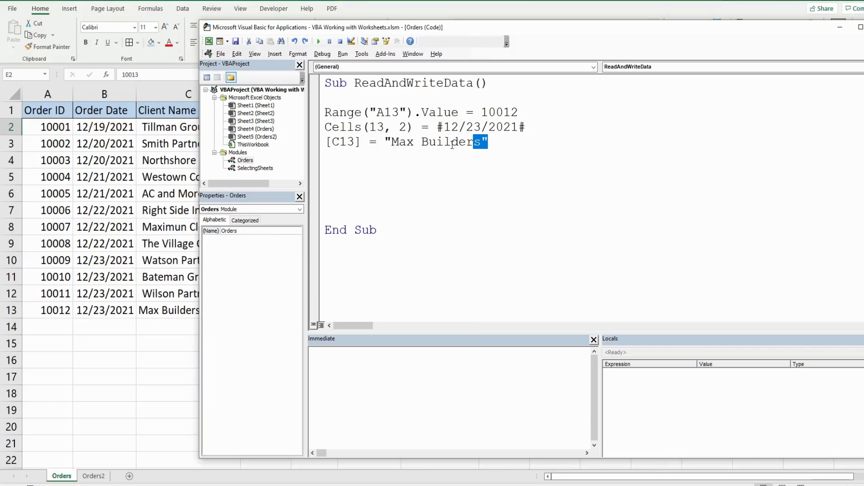
{"action": "left_click_drag", "start_coordinate": [318, 112], "coordinate": [488, 141]}
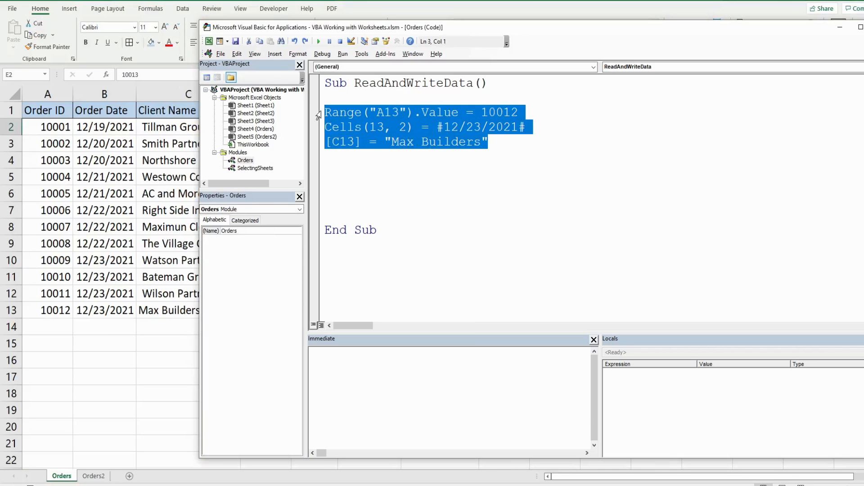
{"action": "type", "text": "Rang"}
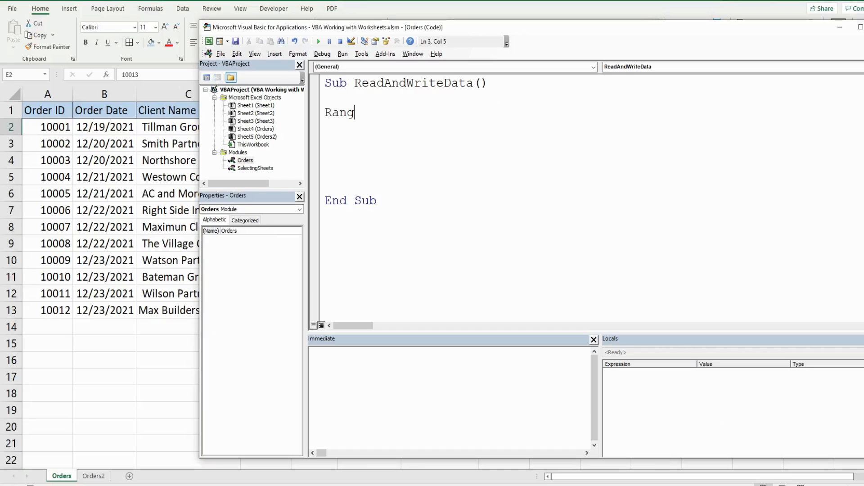
{"action": "type", "text": "e (\"E"}
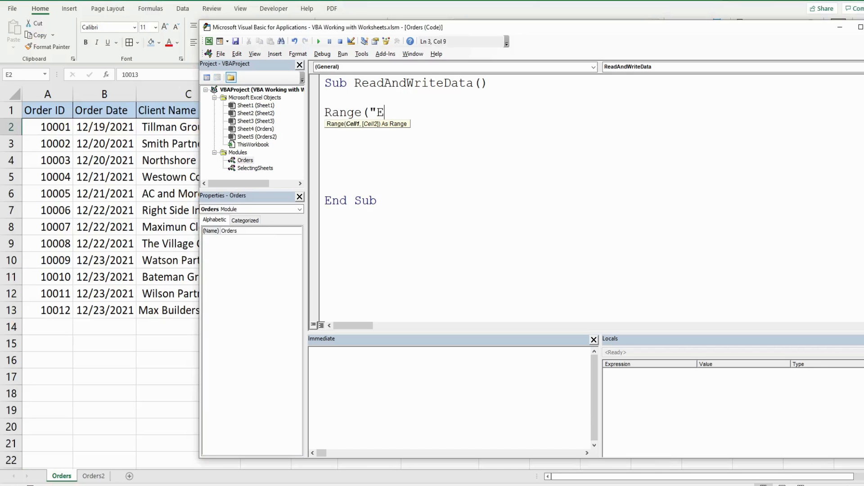
{"action": "type", "text": "2:G"}
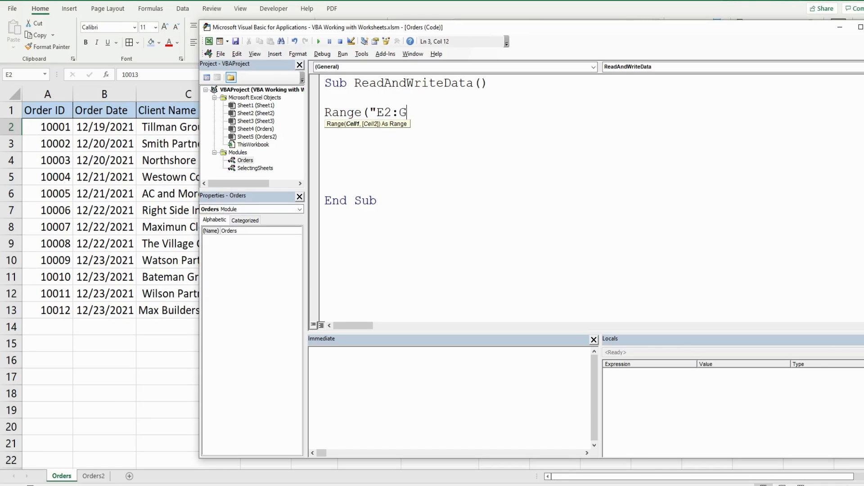
{"action": "type", "text": "2\""}
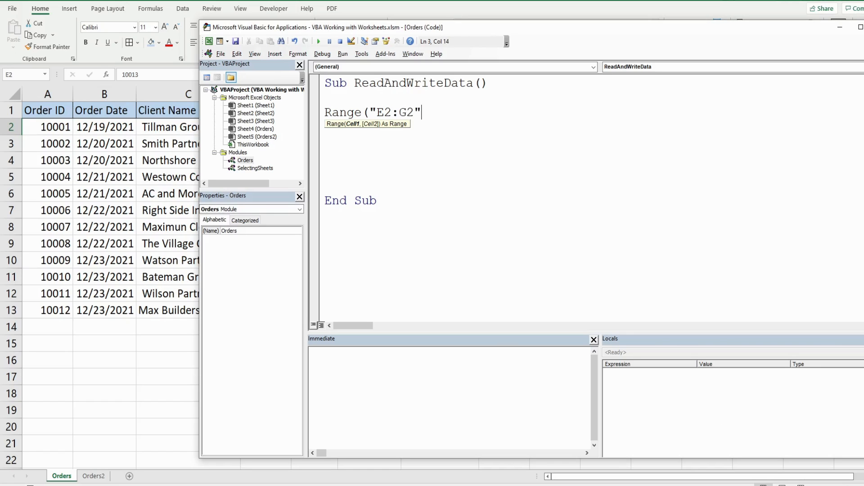
{"action": "type", "text": ".Copy"}
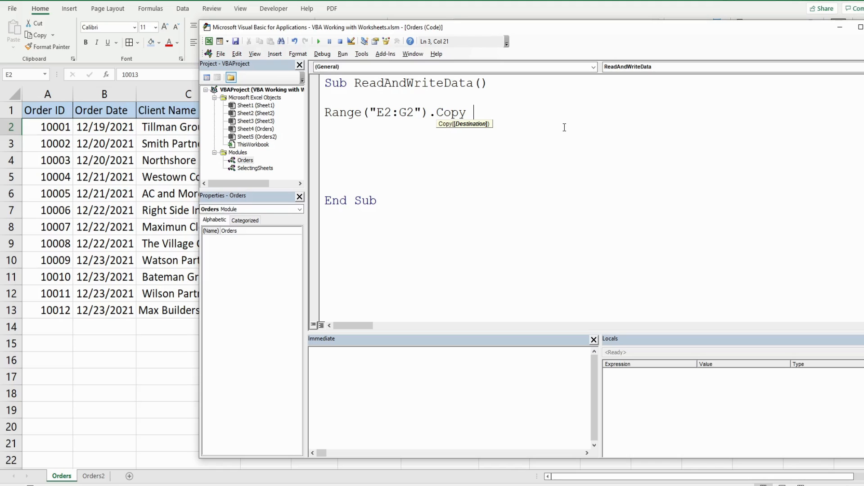
{"action": "type", "text": "Des"}
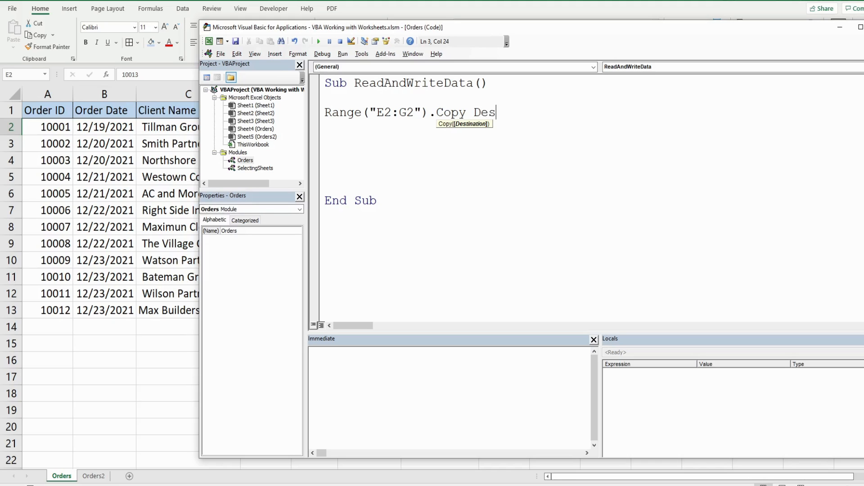
{"action": "type", "text": "tinat"}
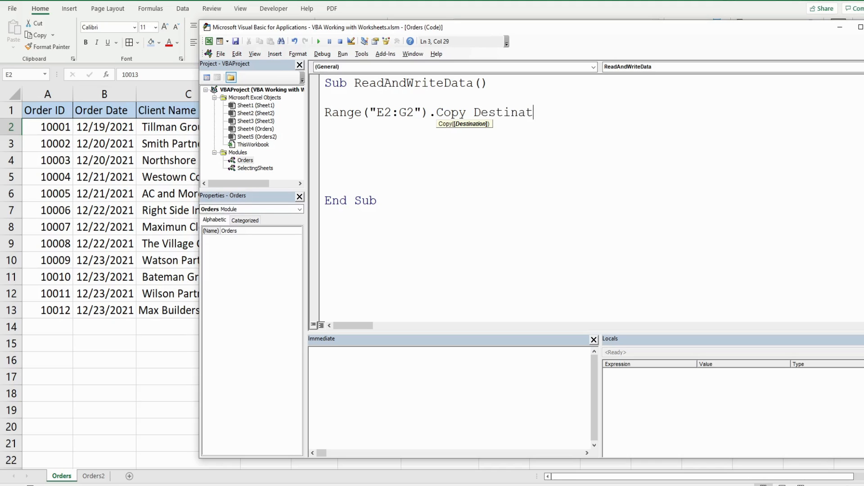
{"action": "type", "text": "ion:"}
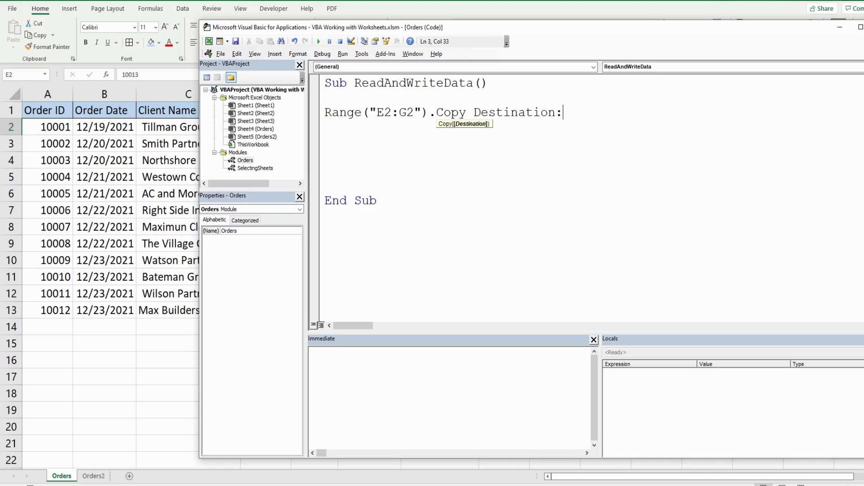
{"action": "type", "text": "="}
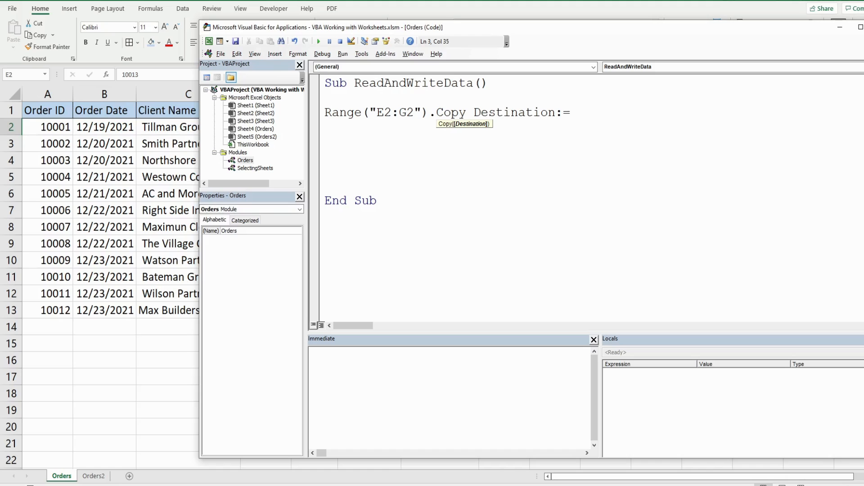
Complete the destination as Range("A14:C14")
{"action": "left_click", "coordinate": [578, 113]}
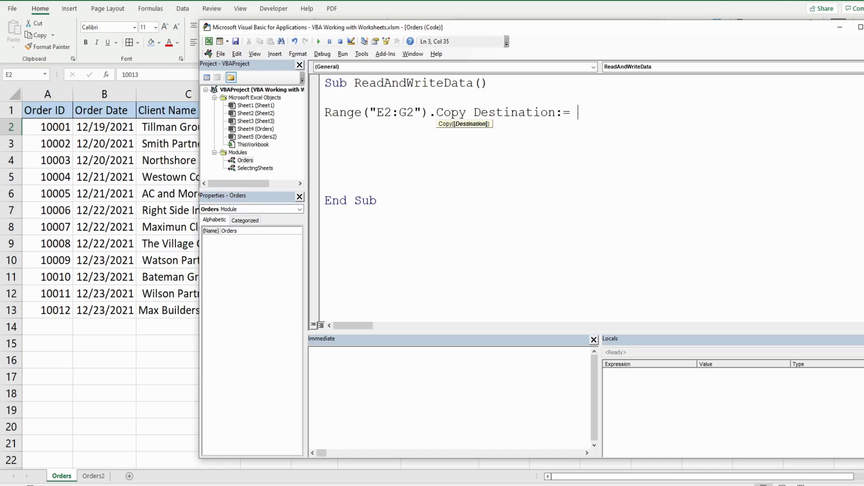
{"action": "mouse_move", "coordinate": [60, 356]}
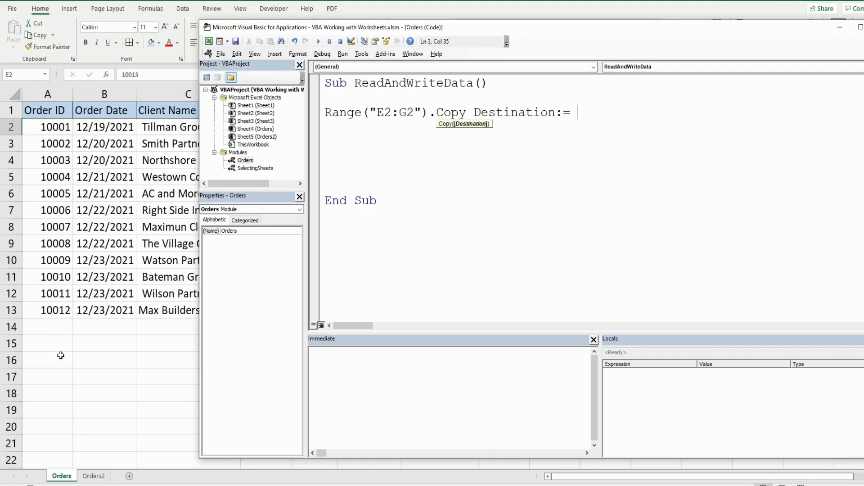
{"action": "mouse_move", "coordinate": [571, 308]}
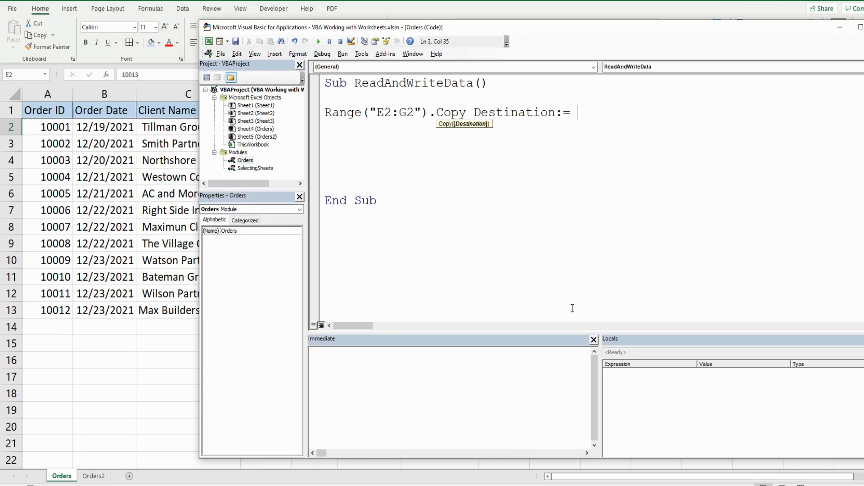
{"action": "mouse_move", "coordinate": [618, 127]}
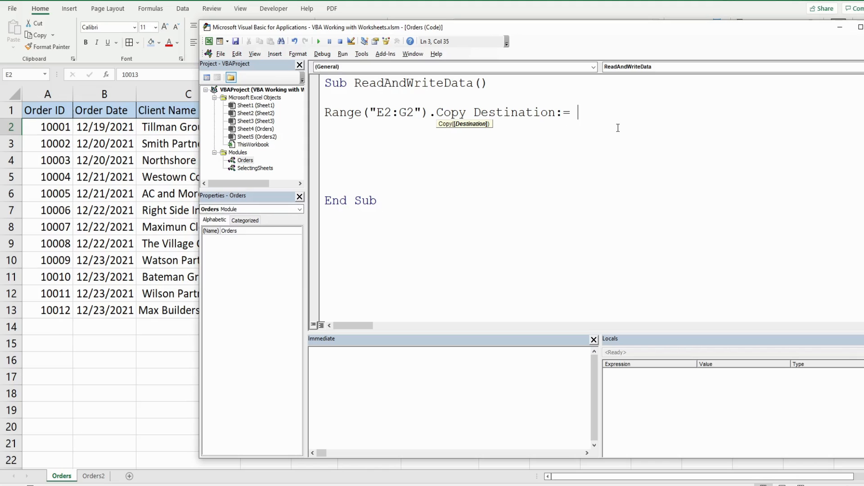
{"action": "type", "text": "\""}
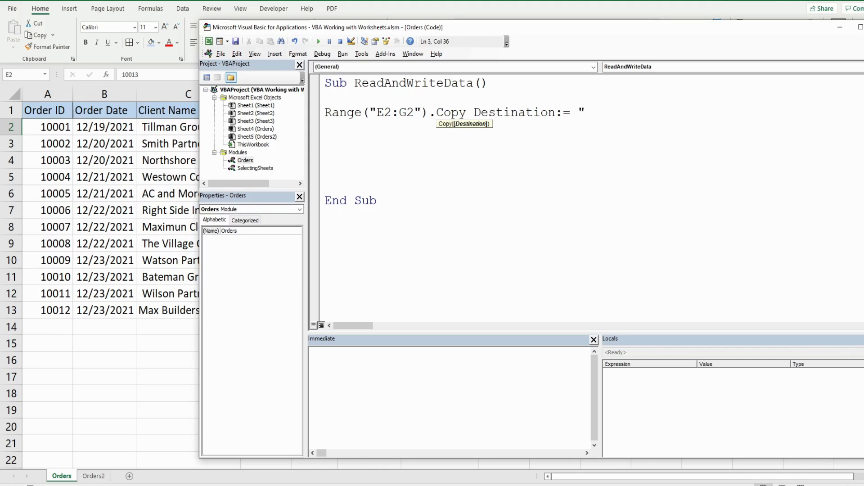
{"action": "type", "text": "Range(\"A"}
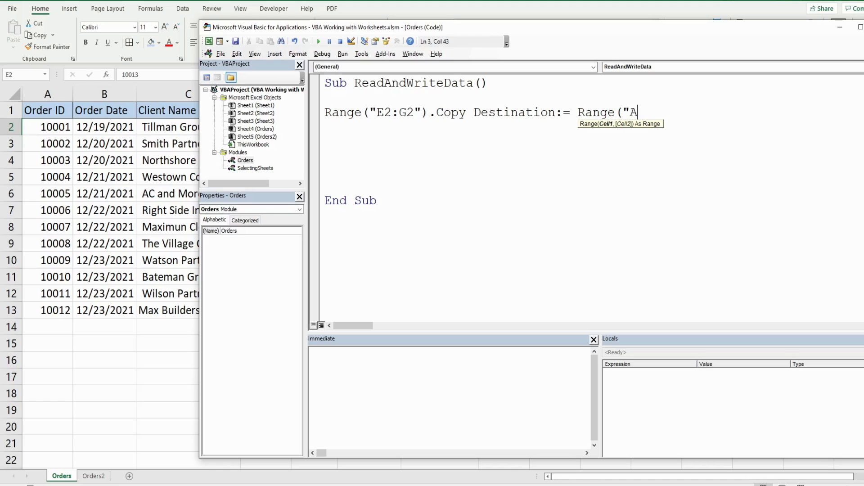
{"action": "type", "text": "14"}
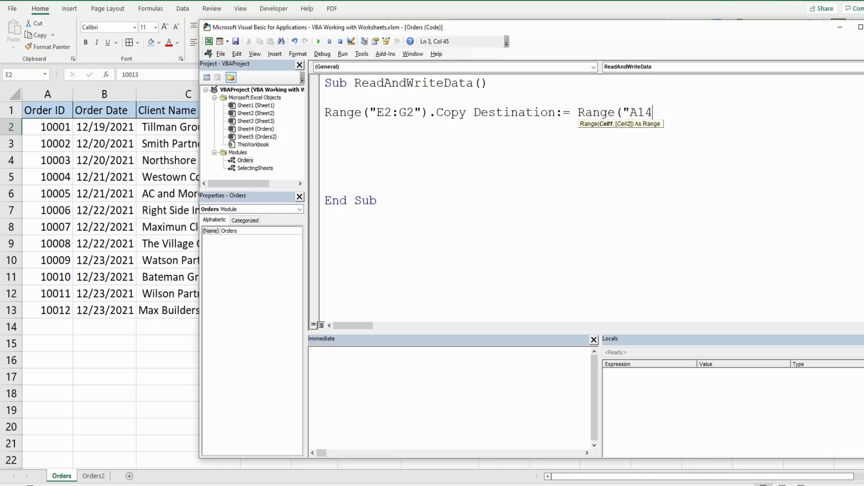
{"action": "type", "text": ":C14"}
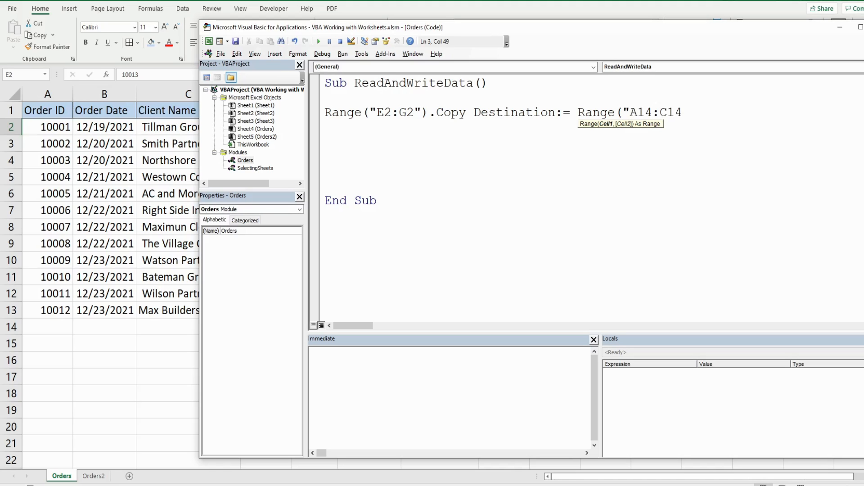
{"action": "type", "text": "\")"}
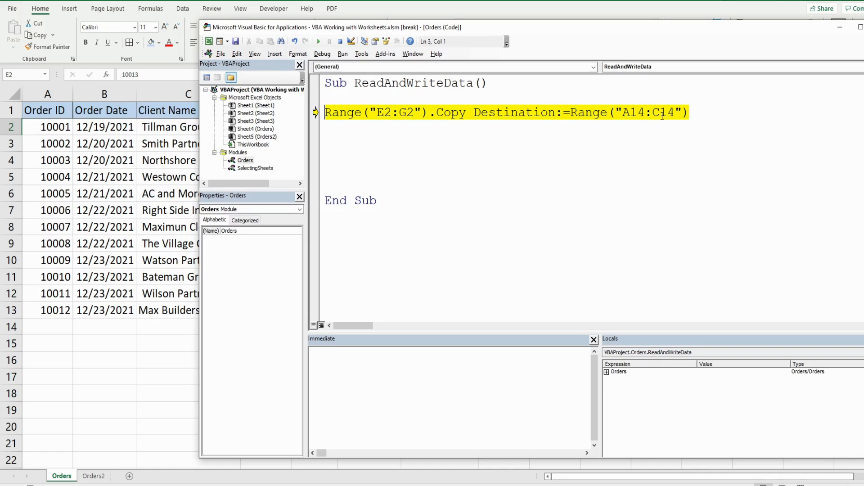
Run ReadAndWriteData so the order fills row 14 of Orders
{"action": "key", "text": "F8"}
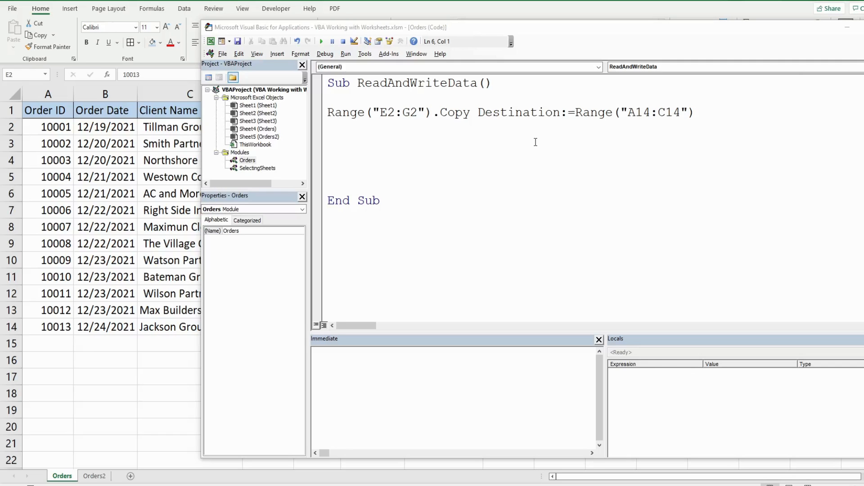
{"action": "mouse_move", "coordinate": [560, 131]}
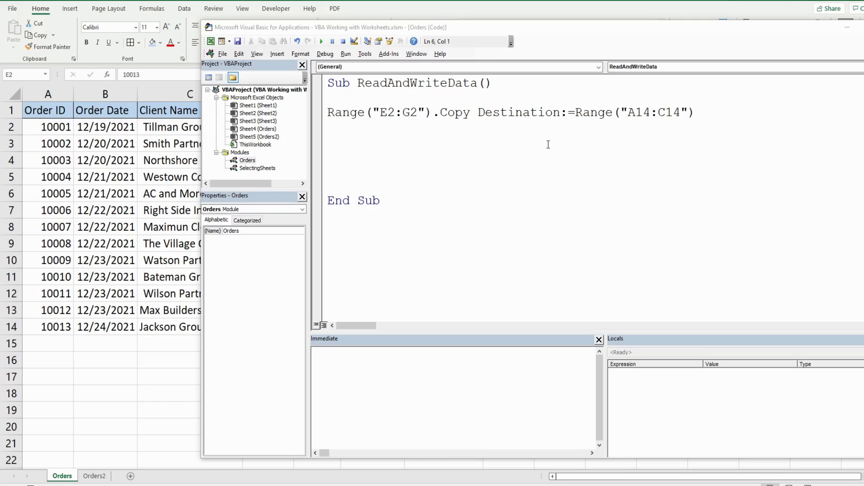
{"action": "mouse_move", "coordinate": [576, 112]}
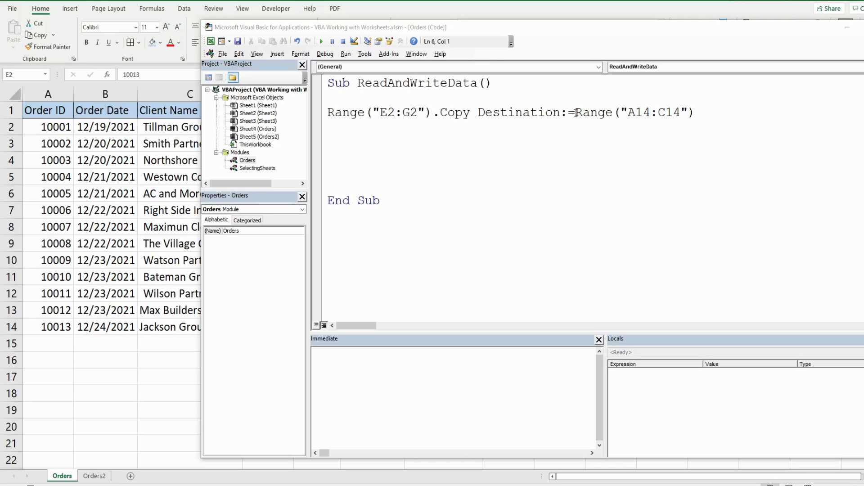
Drop Destination:=, retarget the copy to A15:C15 and run it into row 15
{"action": "double_click", "coordinate": [525, 113]}
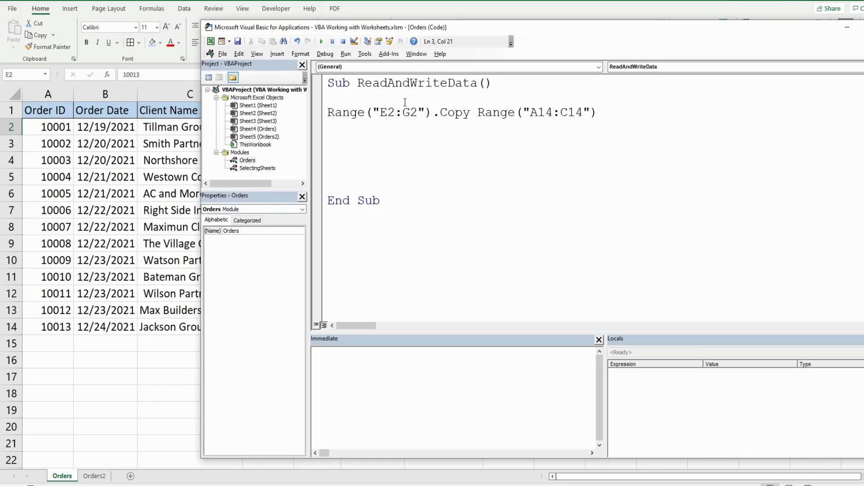
{"action": "left_click", "coordinate": [571, 111]}
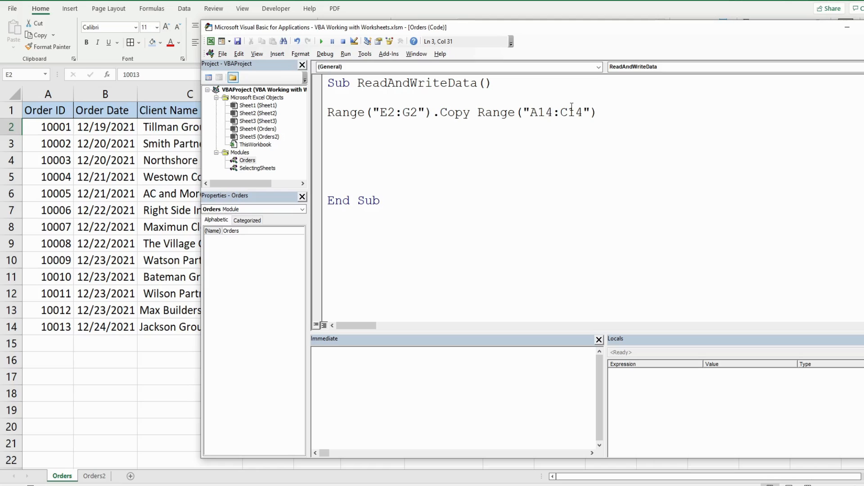
{"action": "type", "text": "5"}
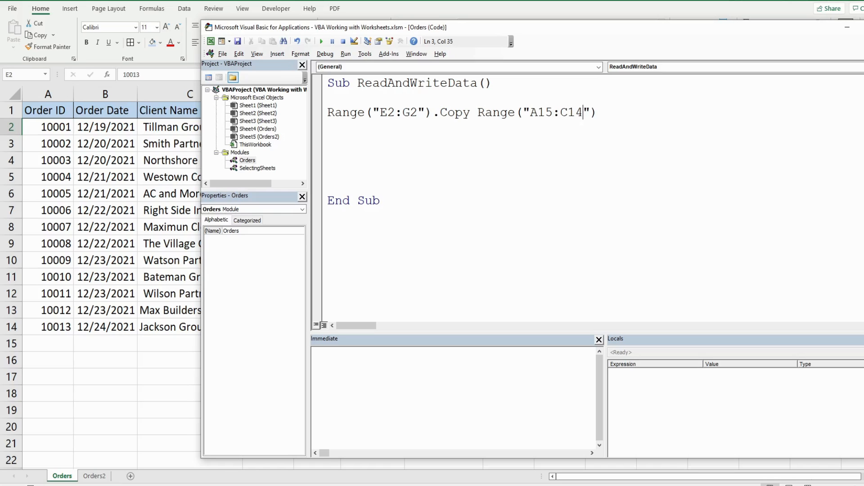
{"action": "type", "text": "5"}
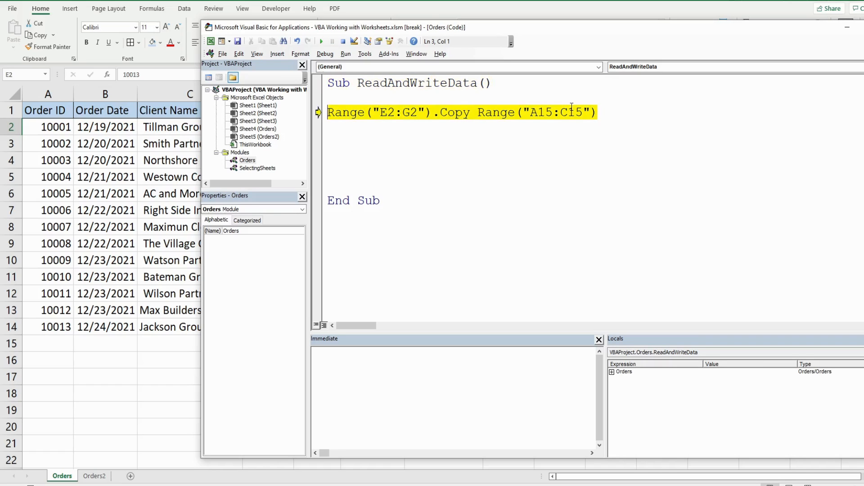
{"action": "key", "text": "F8"}
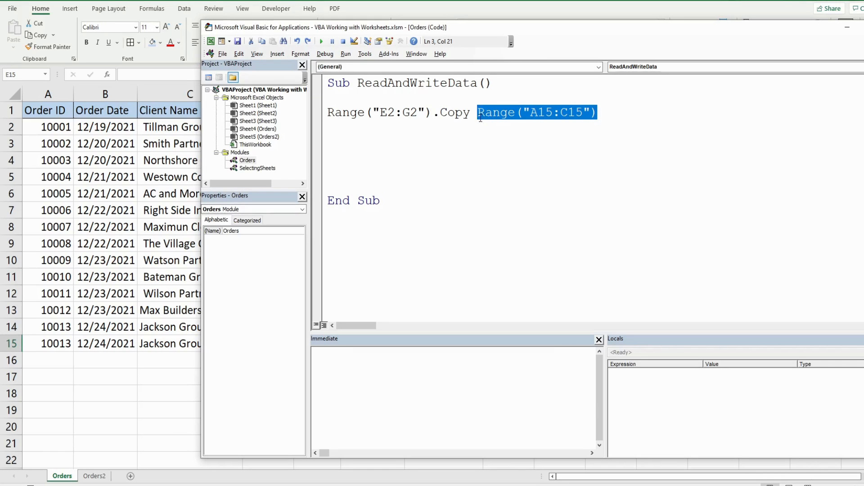
Trim the Copy line and start a Range("A16:C16").PasteSpecial( statement below it
{"action": "key", "text": "Delete"}
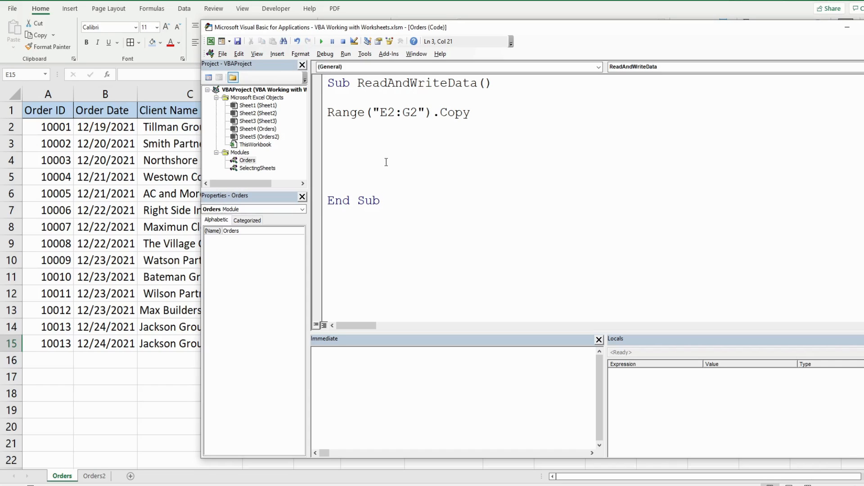
{"action": "left_click", "coordinate": [342, 127]}
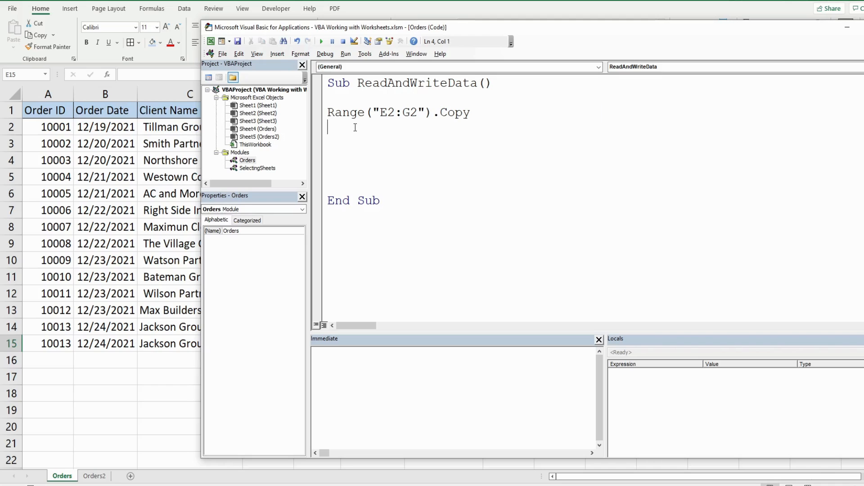
{"action": "type", "text": "Range"}
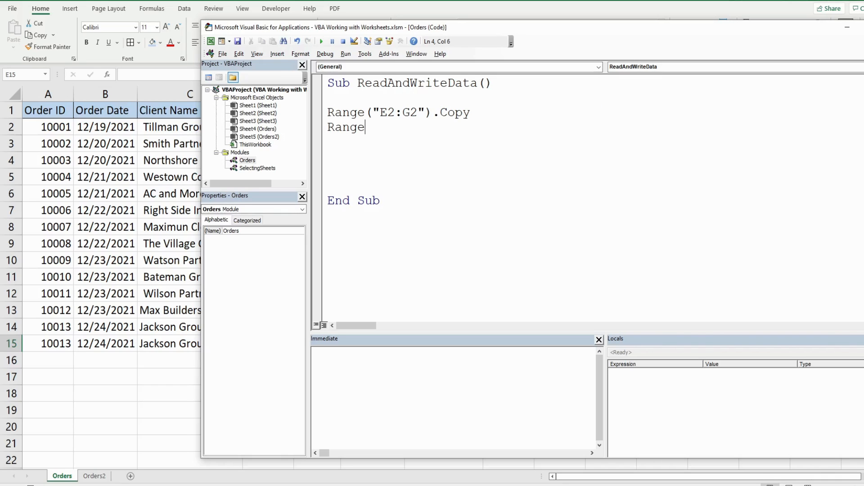
{"action": "type", "text": "(\""}
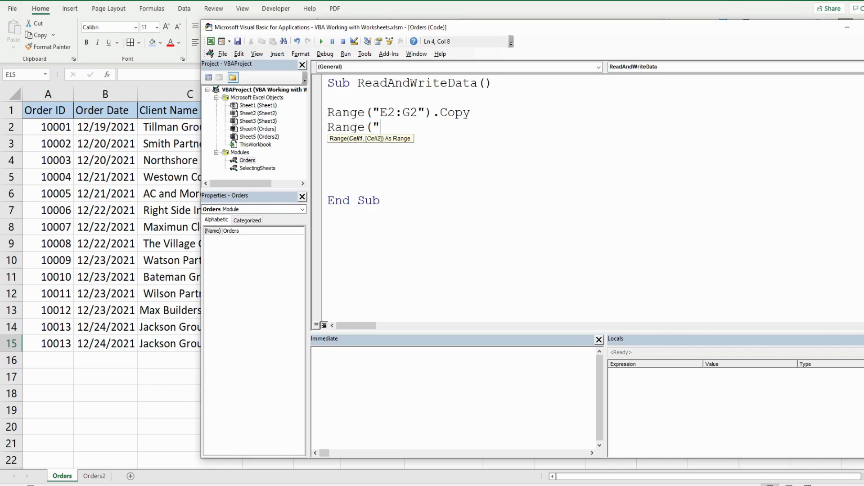
{"action": "type", "text": "A16:"}
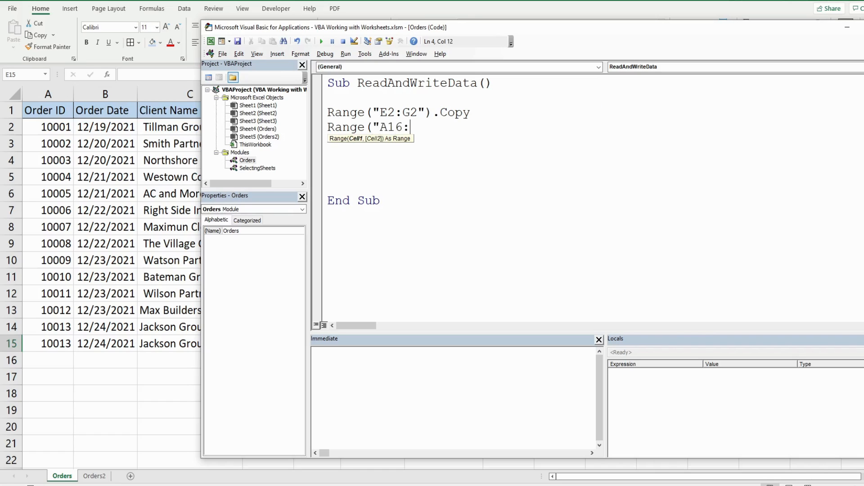
{"action": "type", "text": "C16\""}
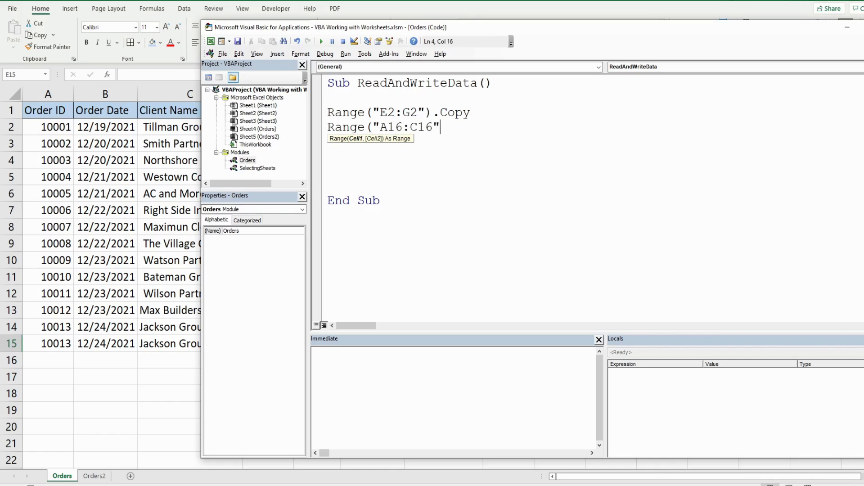
{"action": "type", "text": ")"}
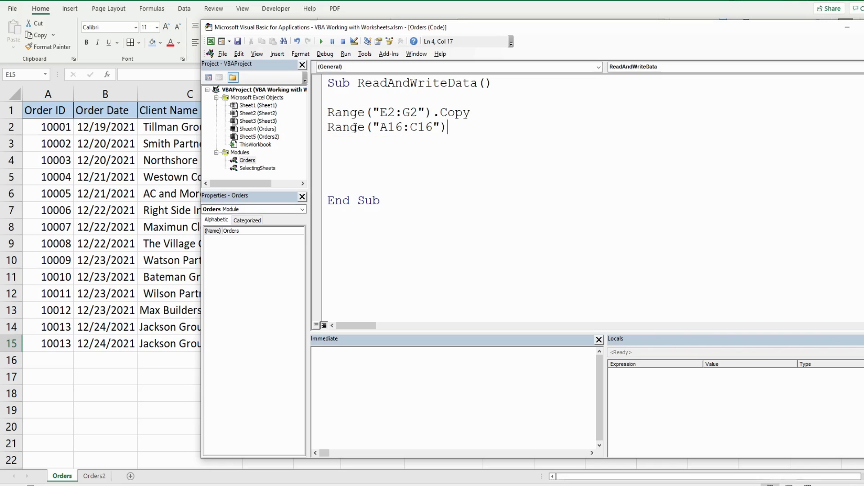
{"action": "type", "text": ".pas"}
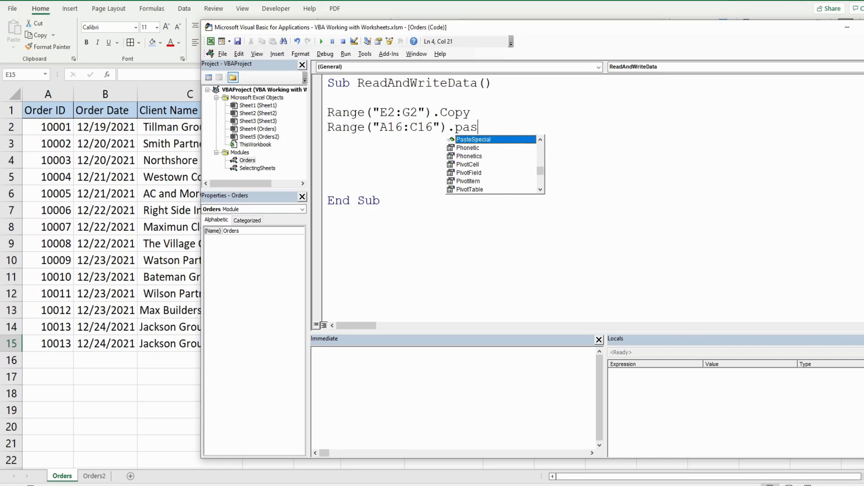
{"action": "type", "text": "teSpecial"}
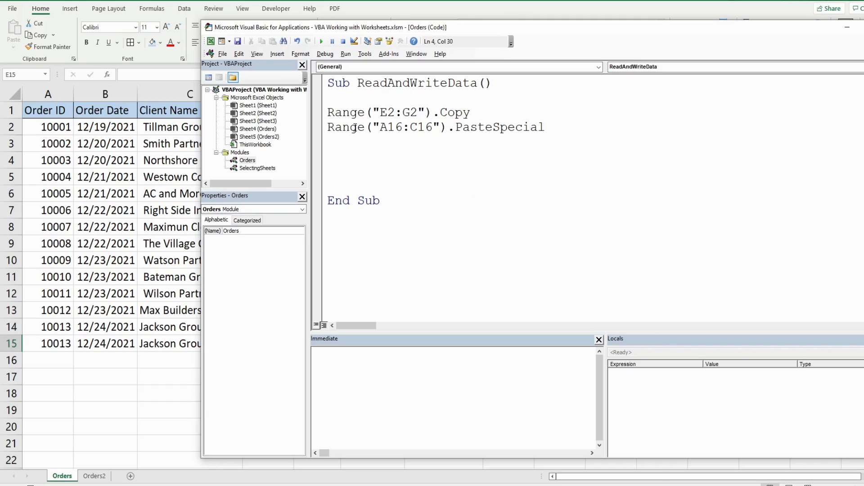
{"action": "type", "text": "("}
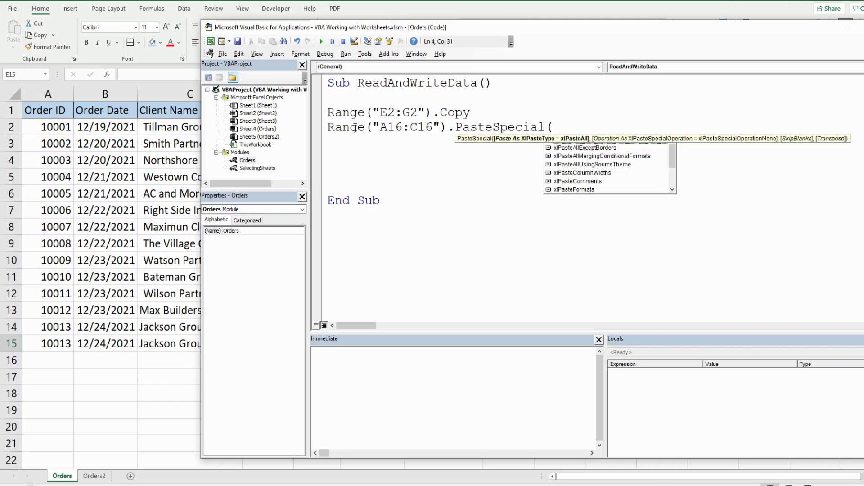
{"action": "mouse_move", "coordinate": [666, 168]}
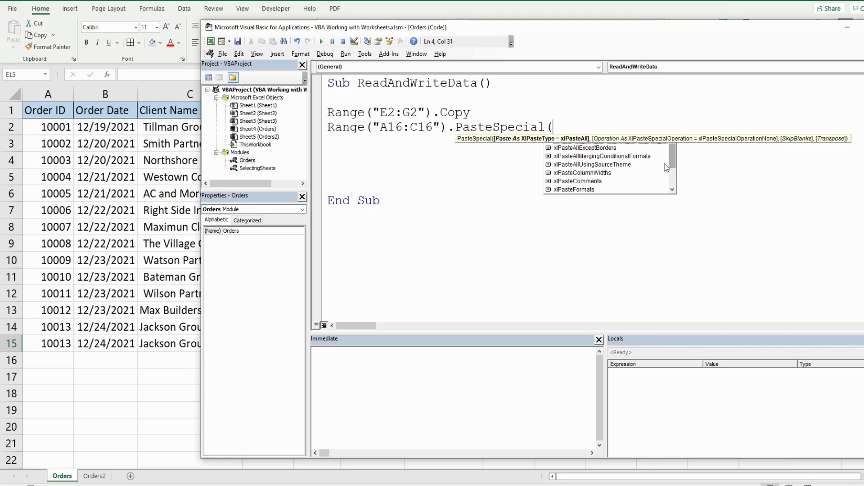
{"action": "mouse_move", "coordinate": [647, 163]}
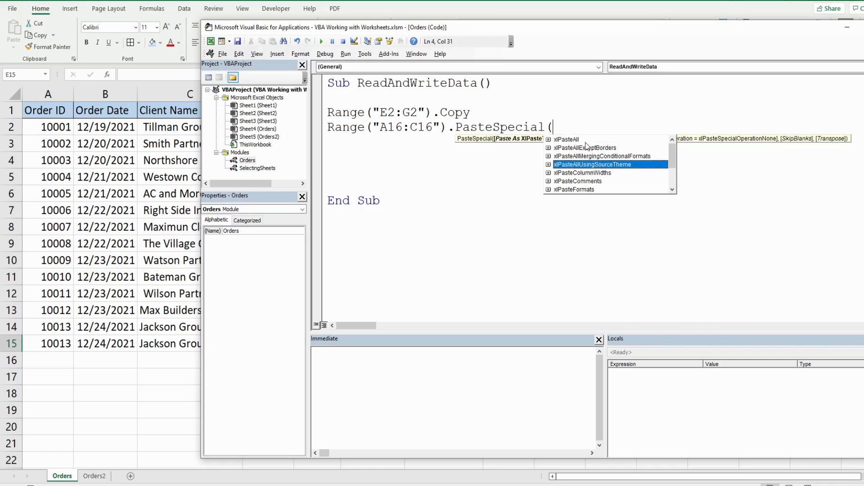
{"action": "mouse_move", "coordinate": [577, 145]}
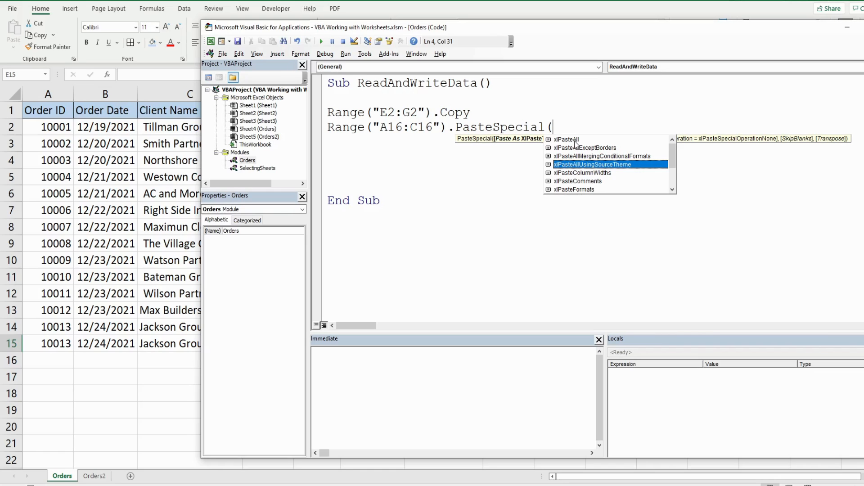
{"action": "mouse_move", "coordinate": [618, 184]}
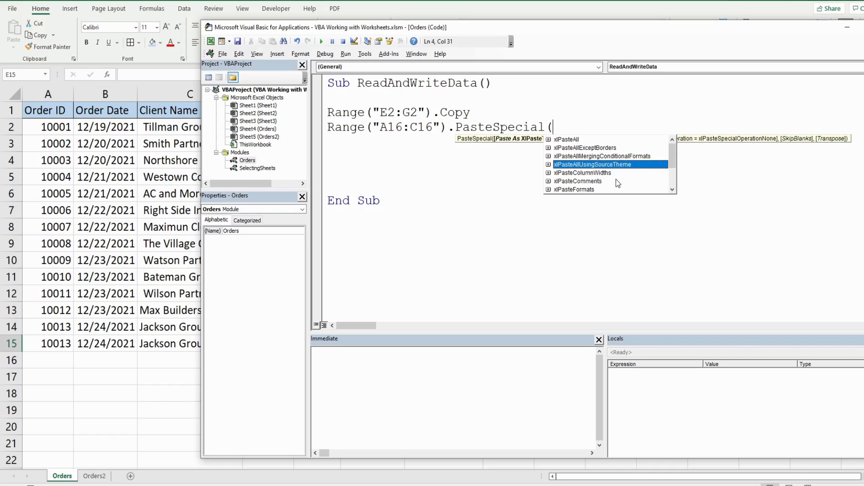
Complete the paste line with the xlPasteValuesAndNumberFormats constant from IntelliSense
{"action": "scroll", "scroll_direction": "down", "scroll_amount": 3}
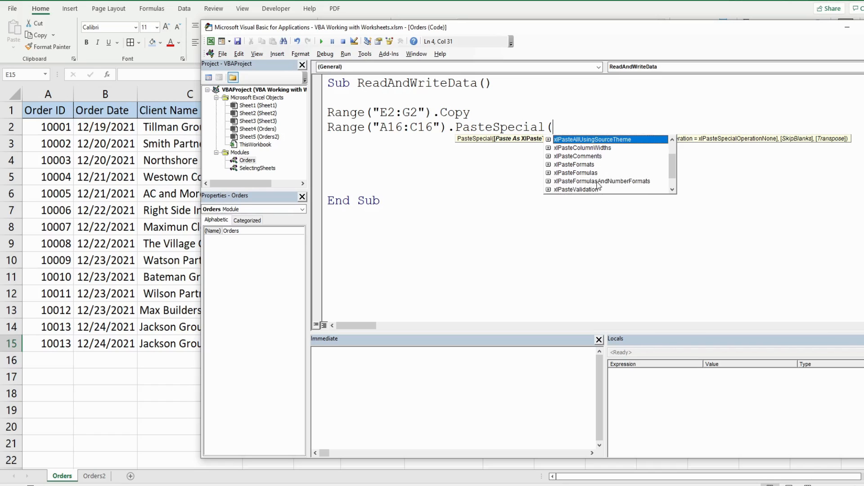
{"action": "mouse_move", "coordinate": [618, 186]}
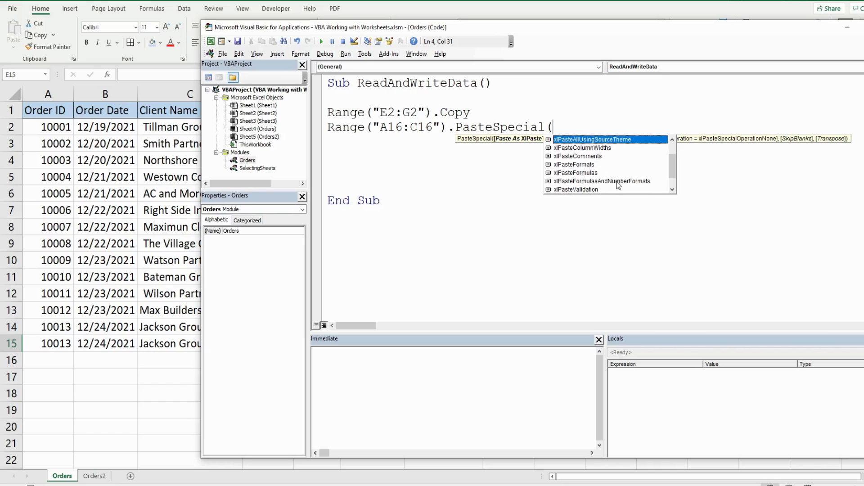
{"action": "scroll", "scroll_direction": "down", "scroll_amount": 3}
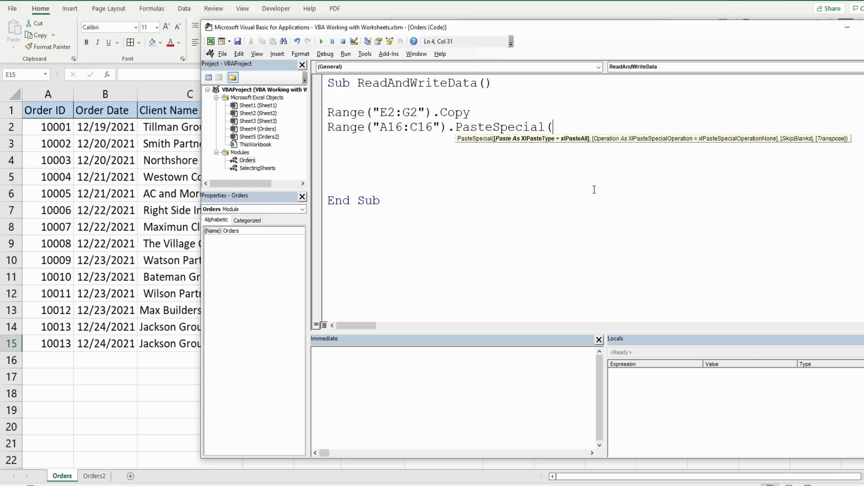
{"action": "type", "text": "xlPasteValuesAndNumberFormats)"}
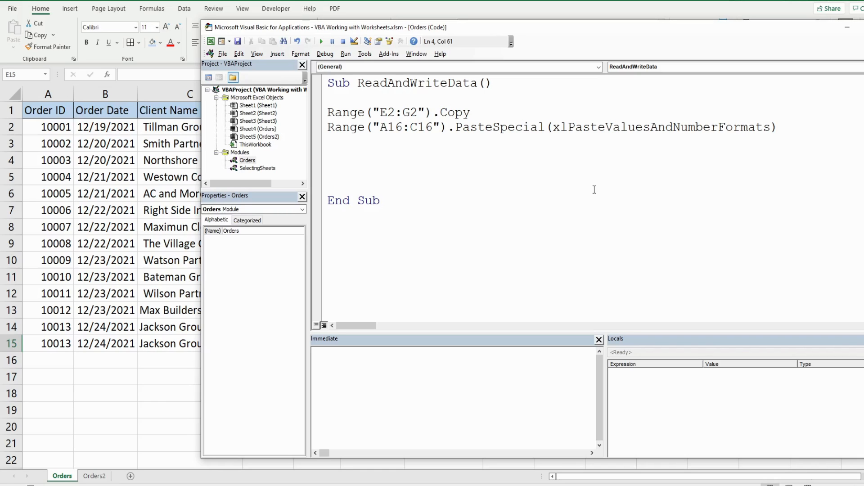
{"action": "left_click", "coordinate": [777, 127]}
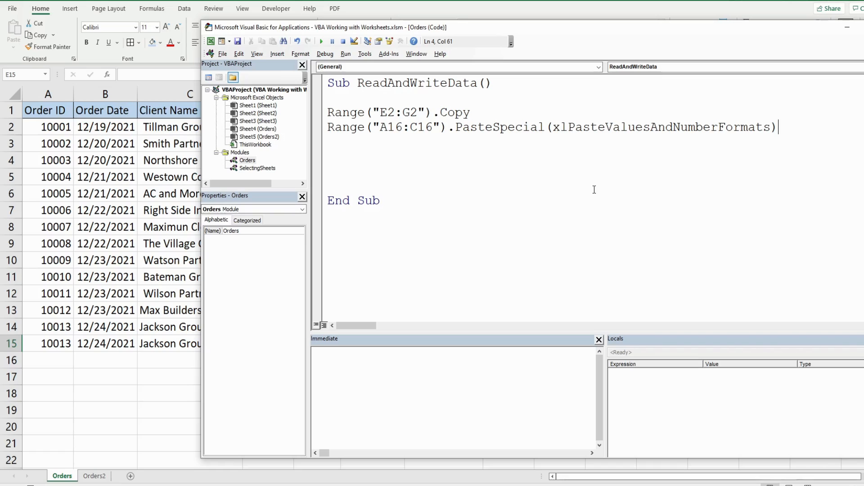
{"action": "mouse_move", "coordinate": [428, 106]}
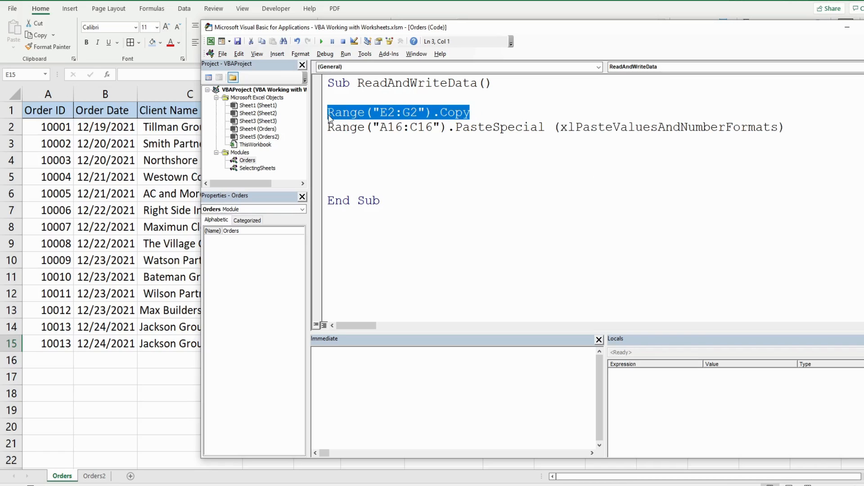
Step through the copy and paste-special lines with F8 so row 16 receives order 10013
{"action": "left_click", "coordinate": [780, 127]}
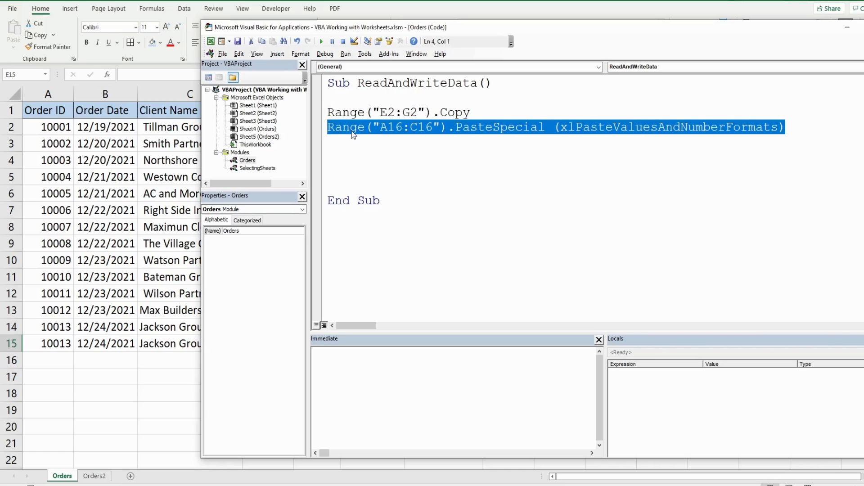
{"action": "left_click", "coordinate": [537, 93]}
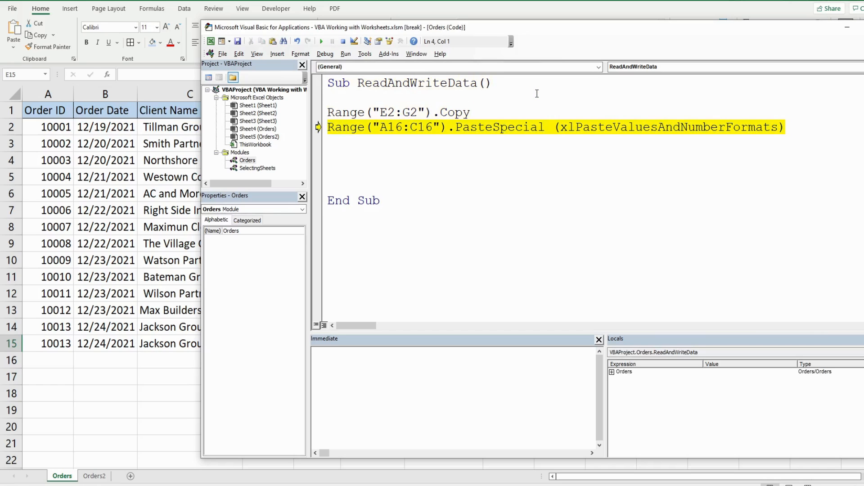
{"action": "key", "text": "F8"}
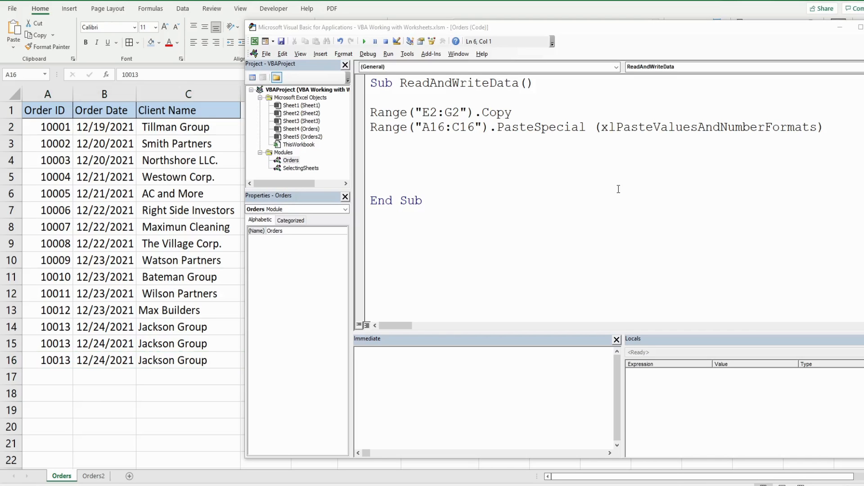
{"action": "left_click", "coordinate": [363, 40]}
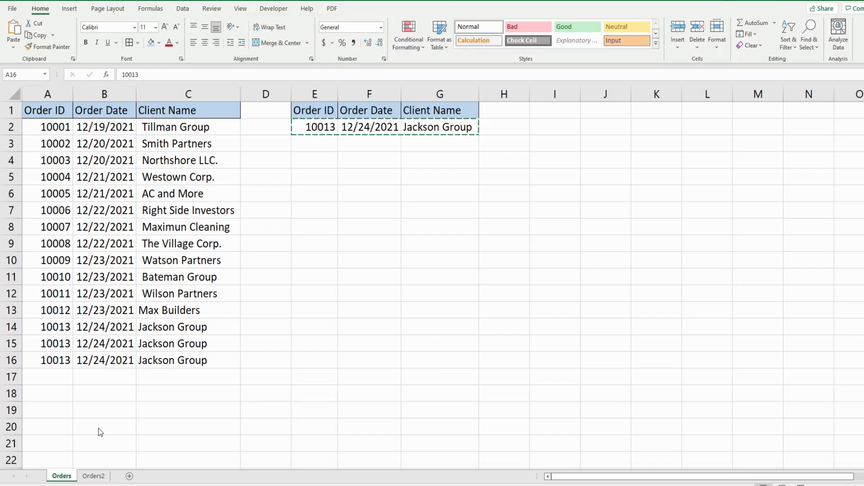
{"action": "left_click", "coordinate": [93, 475]}
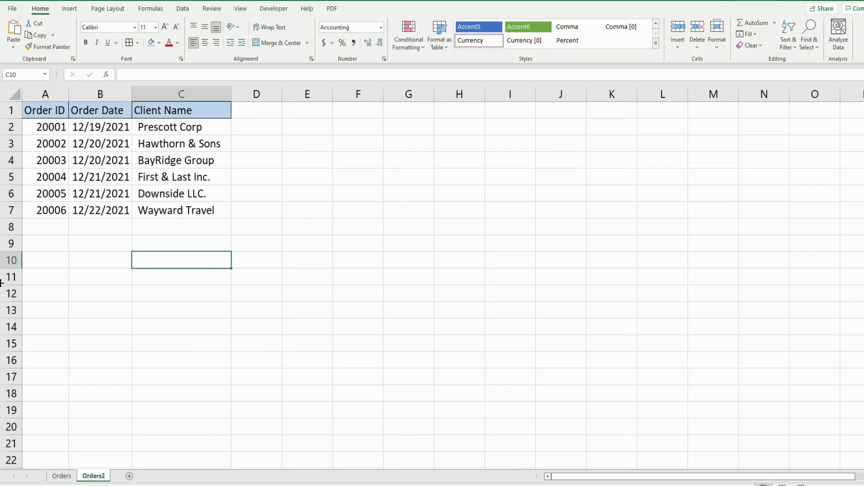
{"action": "mouse_move", "coordinate": [36, 228]}
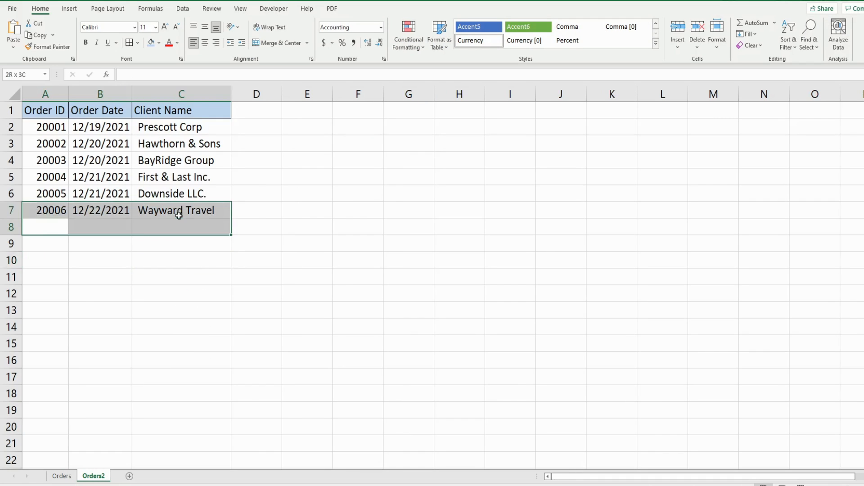
{"action": "left_click", "coordinate": [181, 227]}
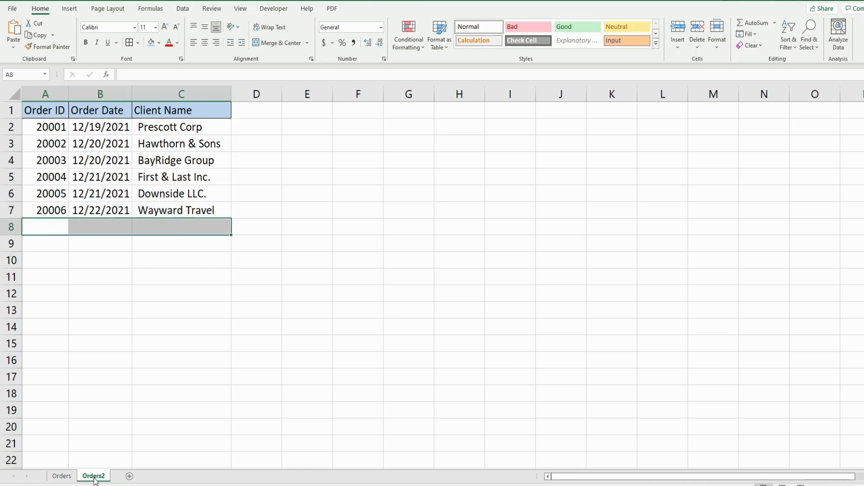
{"action": "left_click", "coordinate": [61, 476]}
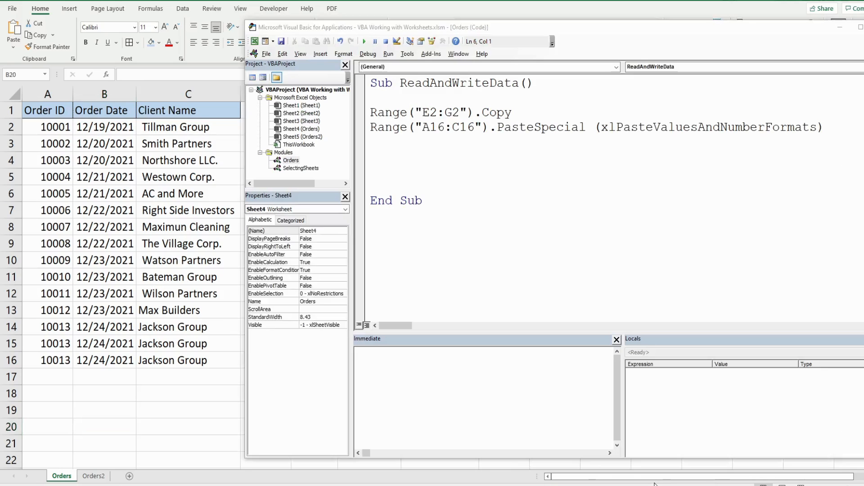
Remove the PasteSpecial line and begin a Destination:= Worksheets("Orders2") argument on the Copy line
{"action": "left_click", "coordinate": [291, 160]}
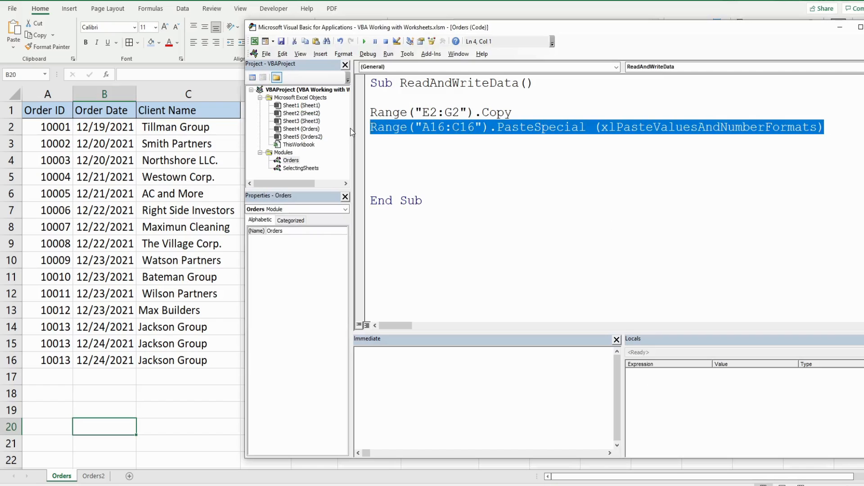
{"action": "key", "text": "Delete"}
{"action": "type", "text": " _"}
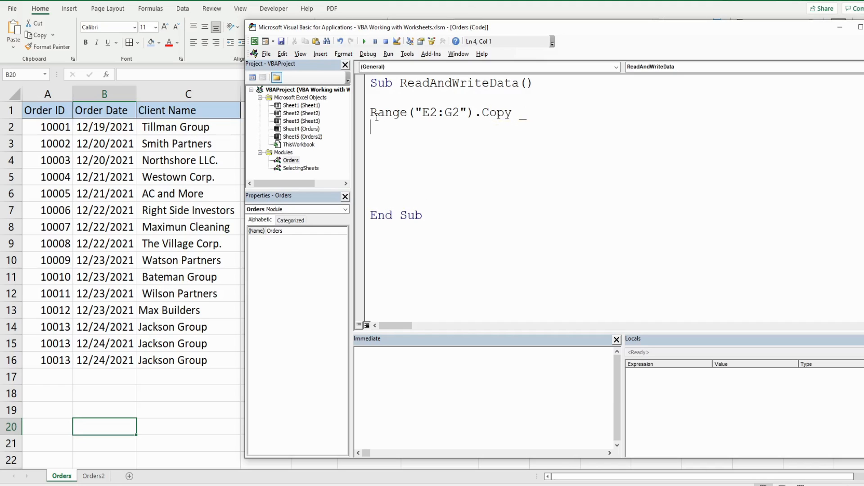
{"action": "mouse_move", "coordinate": [665, 131]}
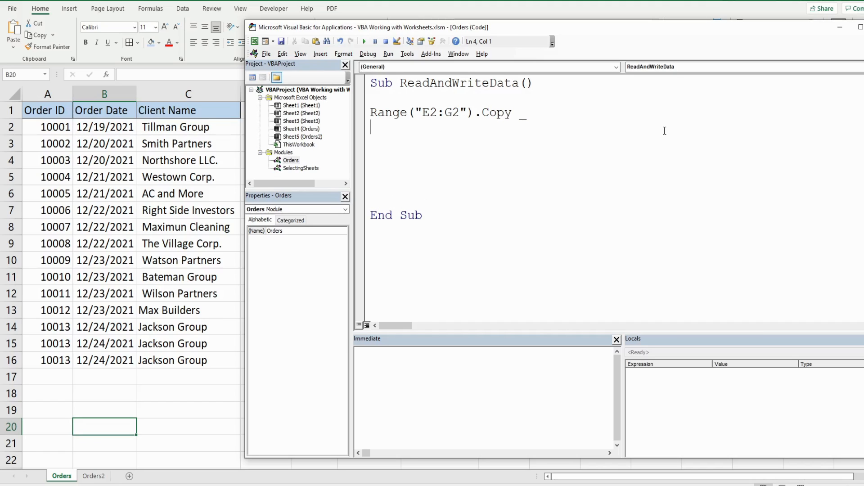
{"action": "type", "text": "Dest"}
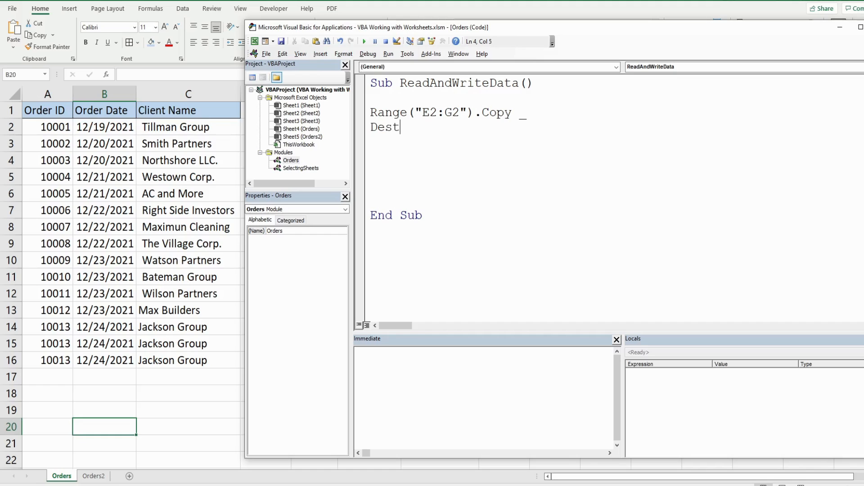
{"action": "type", "text": "ination"}
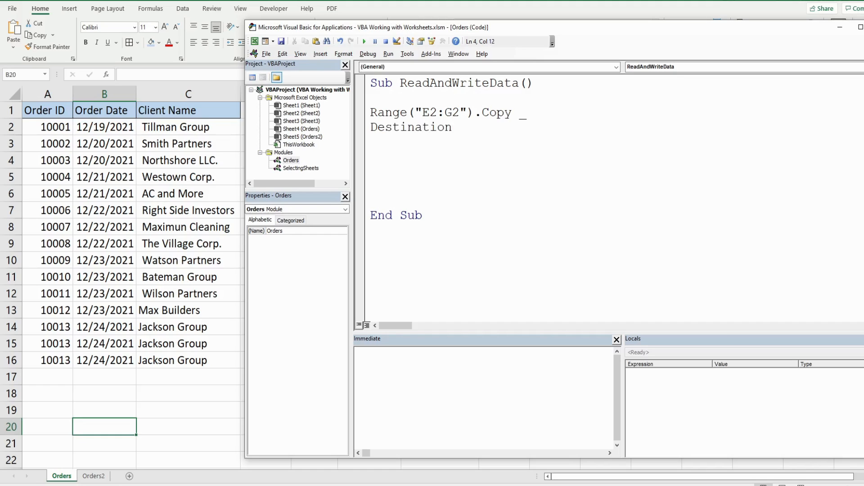
{"action": "type", "text": ":="}
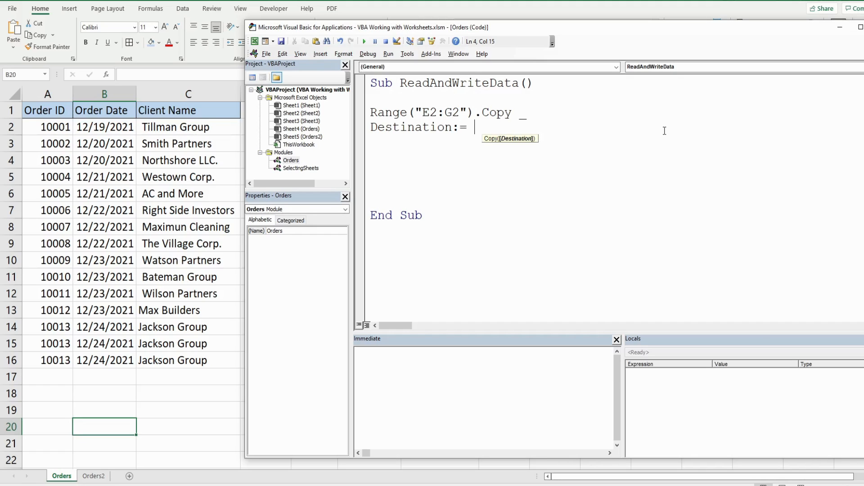
{"action": "key", "text": "ctrl+space"}
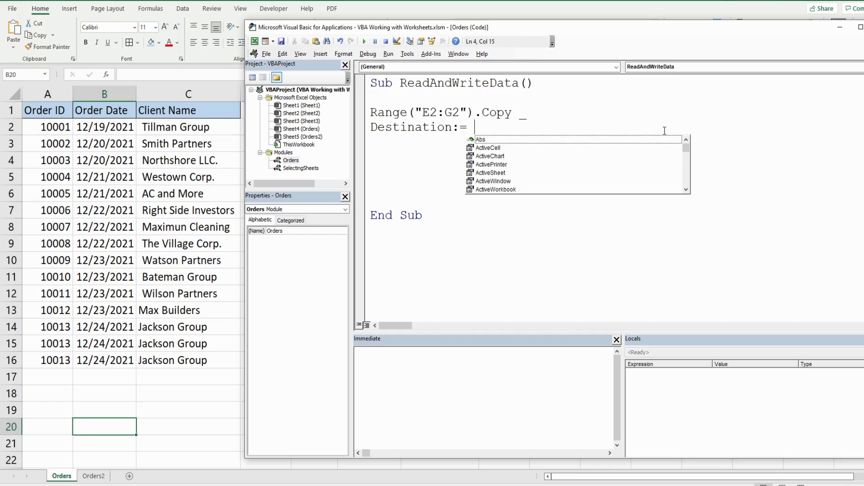
{"action": "type", "text": "Worksheets"}
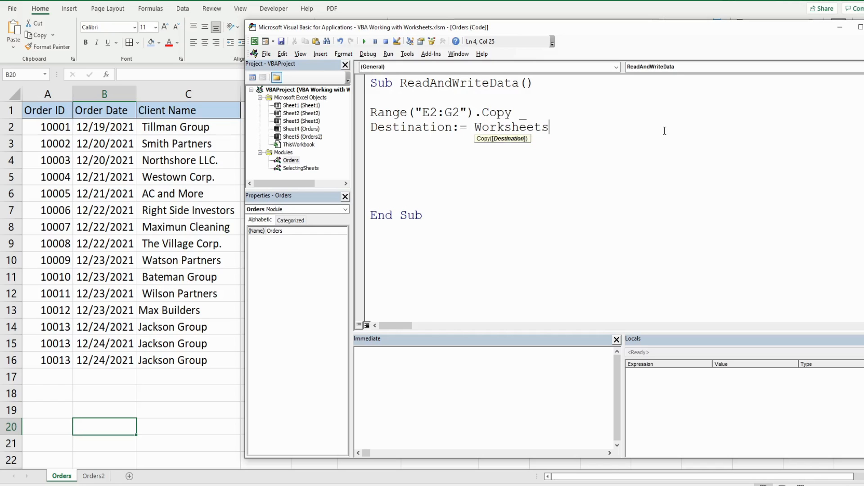
{"action": "type", "text": "("}
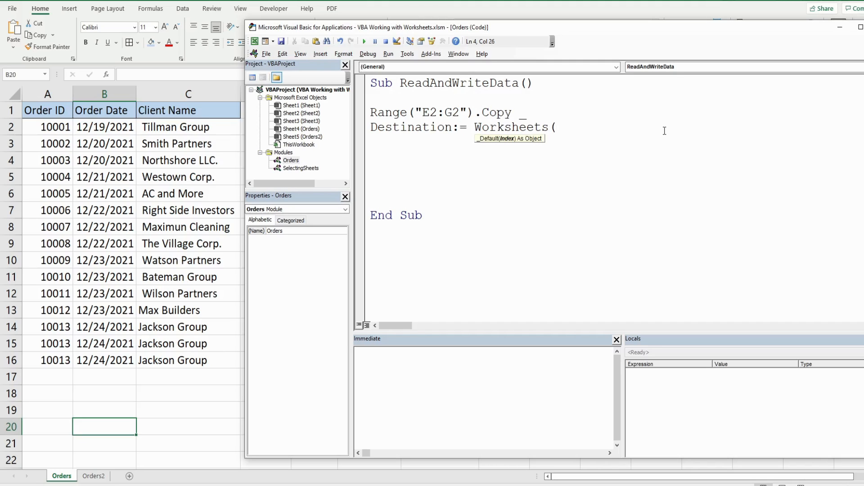
{"action": "type", "text": "\"O"}
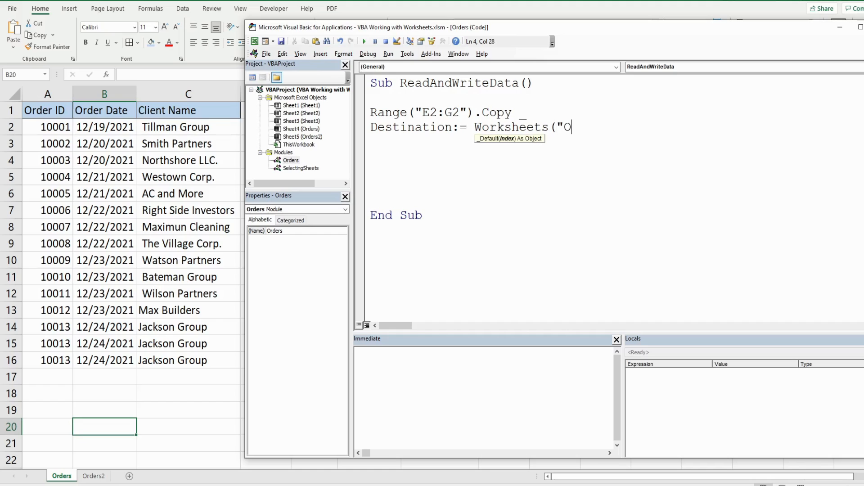
{"action": "type", "text": "rders2\")."}
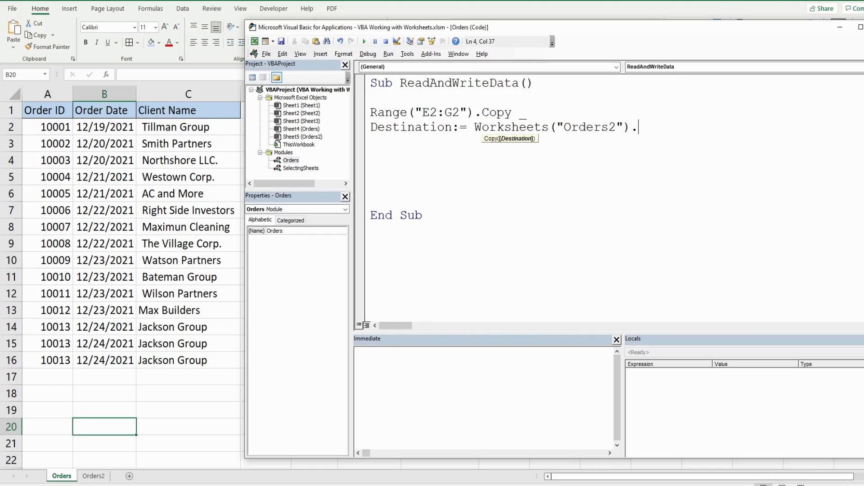
Finish the destination as .Range("A8:C8") and return to the workbook
{"action": "type", "text": "Ra"}
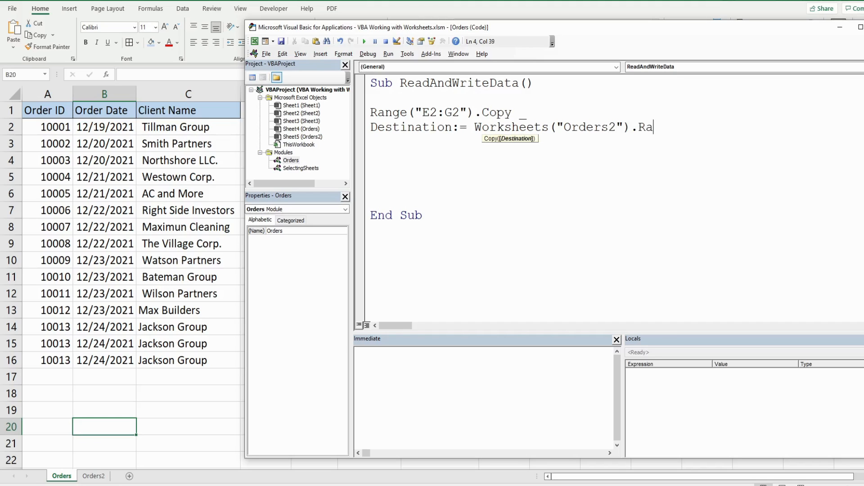
{"action": "type", "text": "nge("}
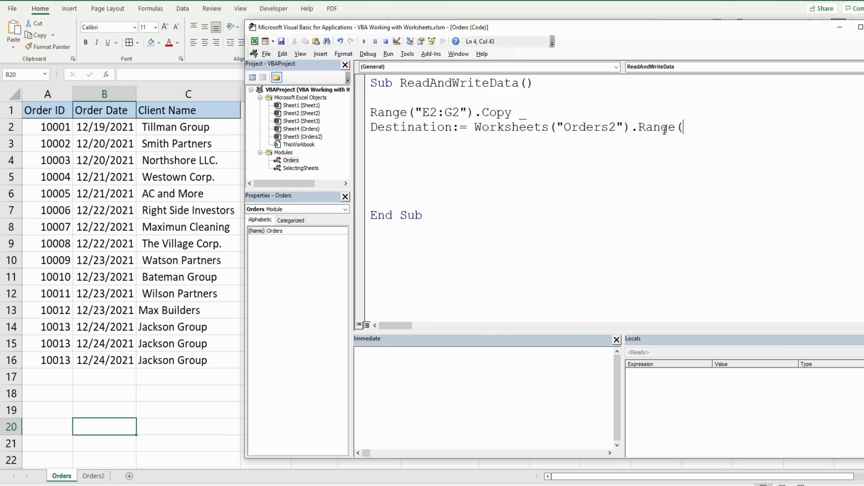
{"action": "type", "text": "\""}
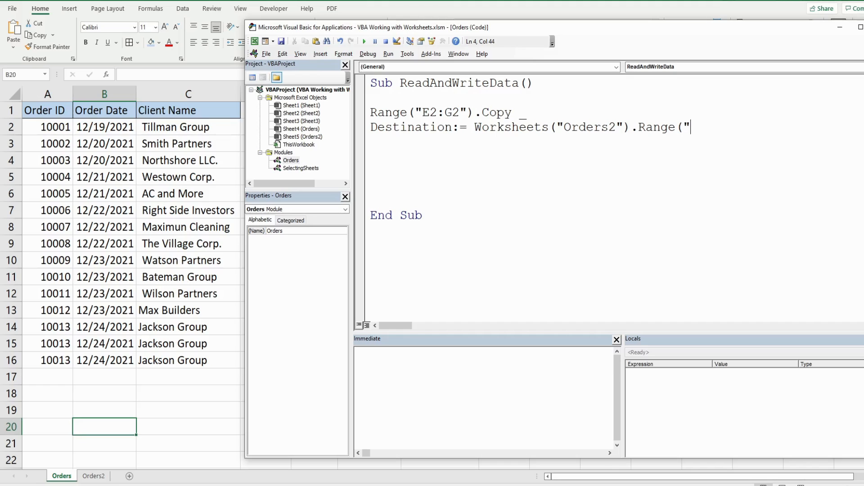
{"action": "type", "text": "A8:"}
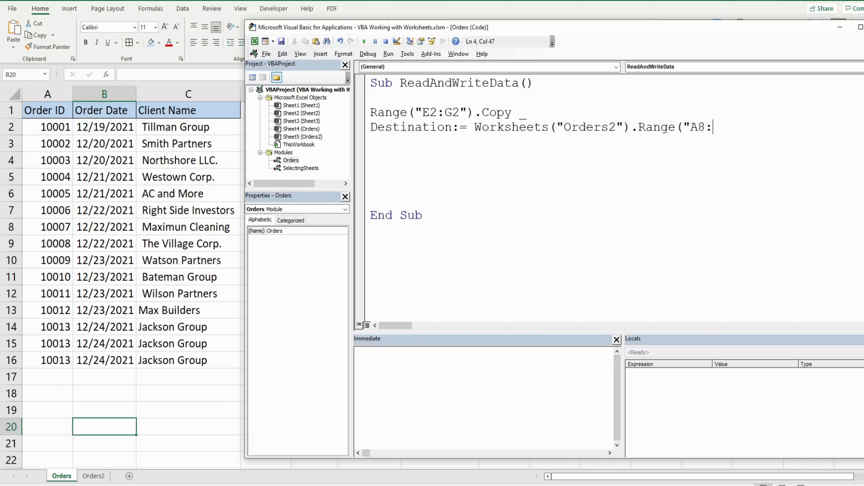
{"action": "type", "text": "C8"}
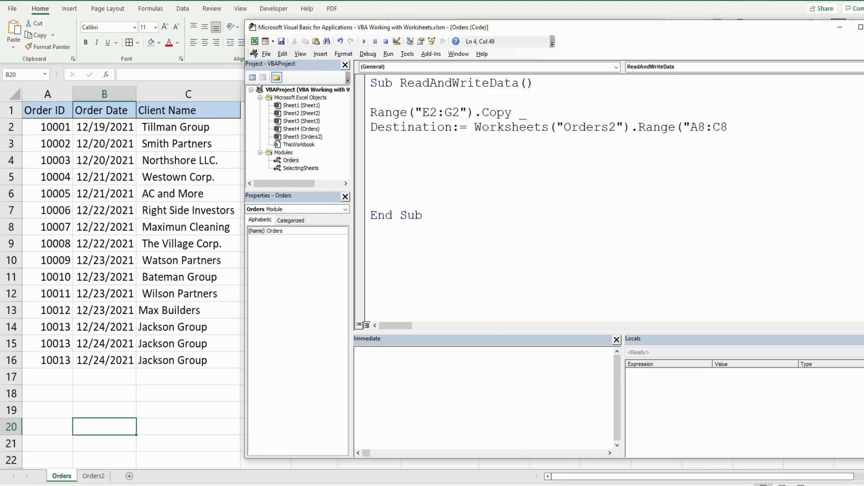
{"action": "type", "text": "\""}
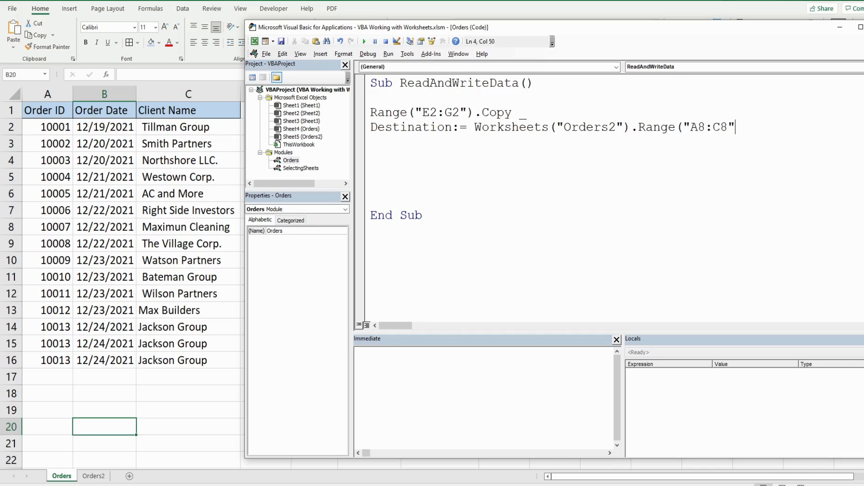
{"action": "type", "text": ")"}
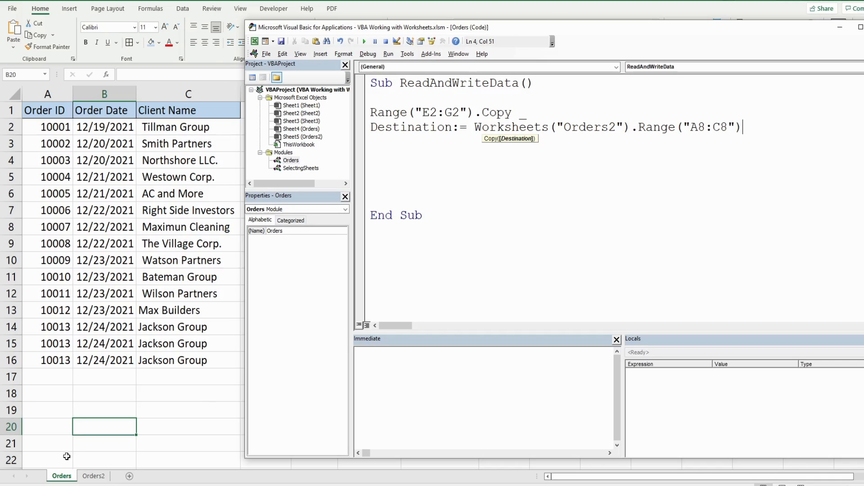
{"action": "left_click", "coordinate": [364, 41]}
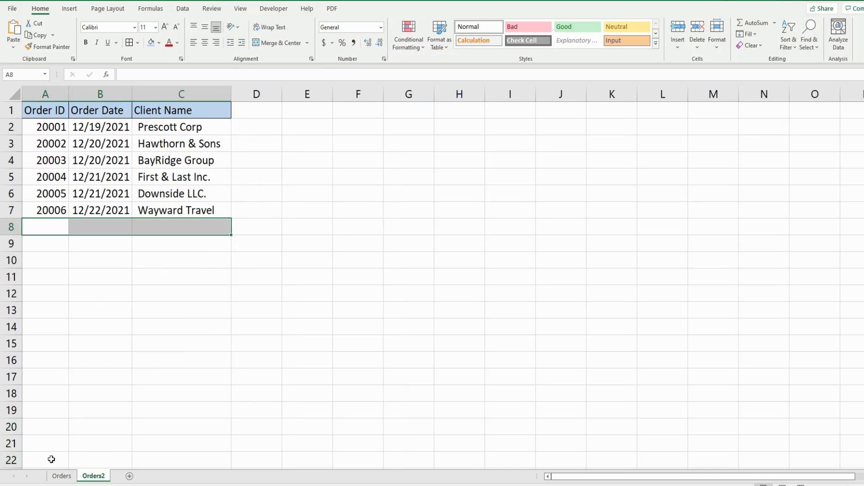
Run ReadAndWriteData from Orders and confirm order 10013 landed in A8 of Orders2
{"action": "left_click", "coordinate": [62, 475]}
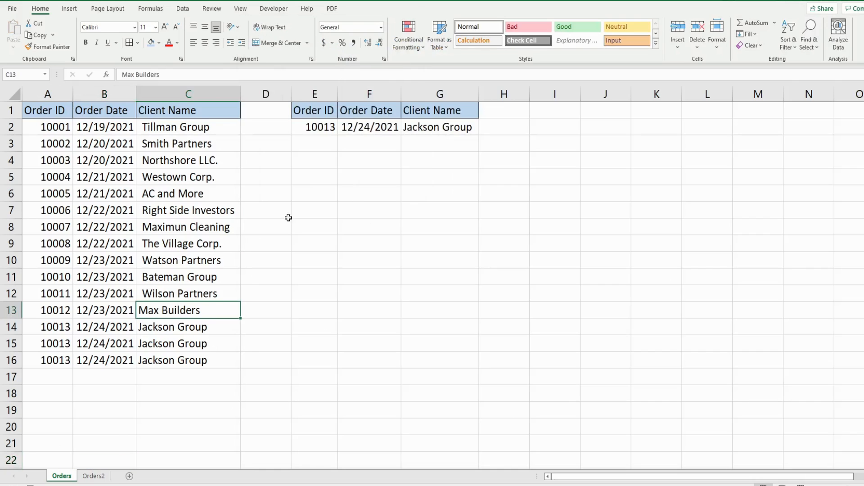
{"action": "left_click", "coordinate": [314, 127]}
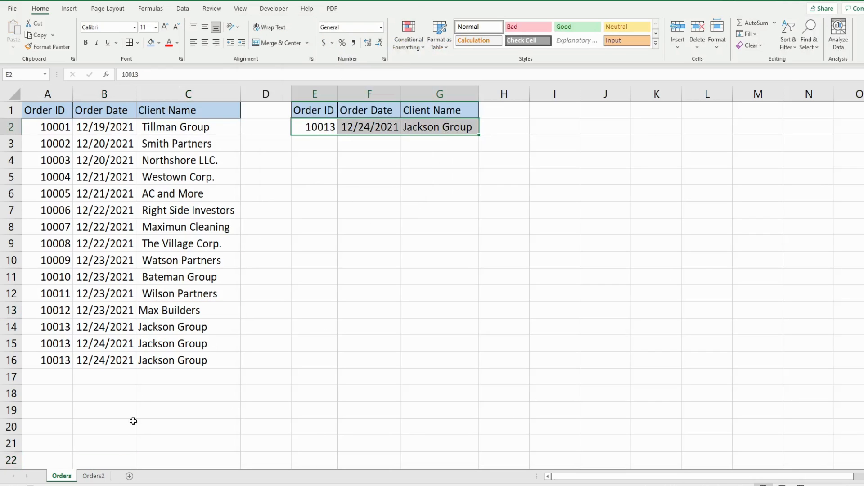
{"action": "left_click", "coordinate": [93, 475]}
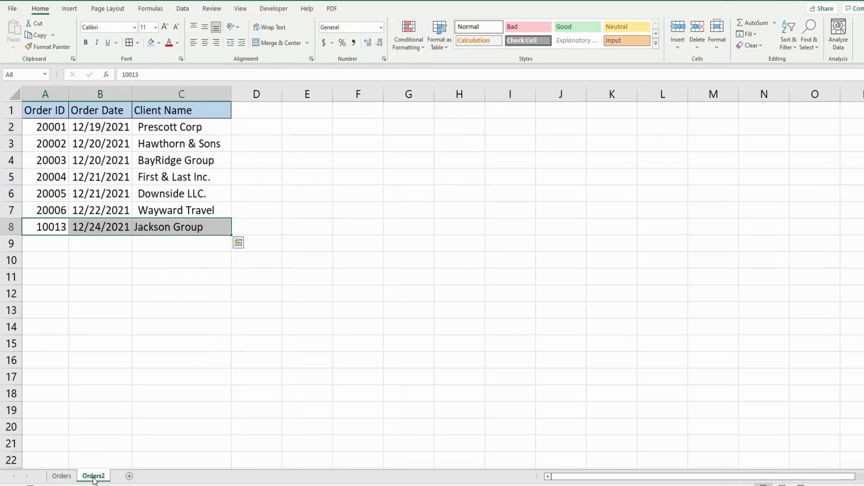
{"action": "left_click", "coordinate": [45, 227]}
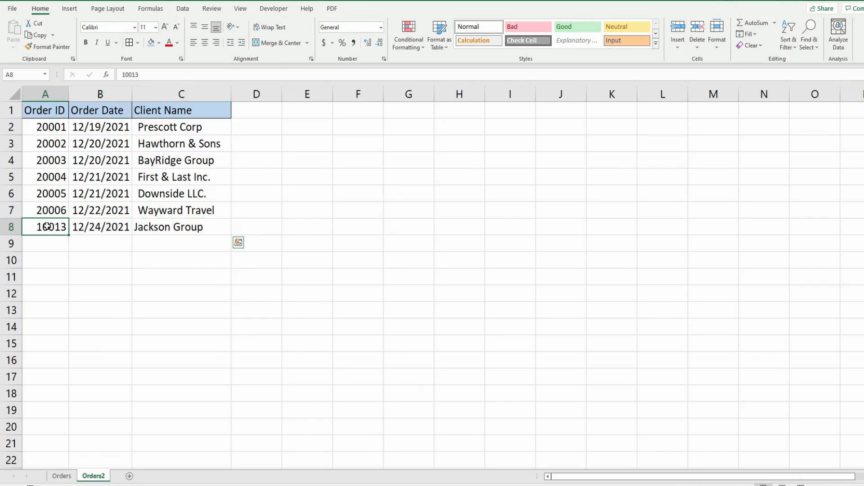